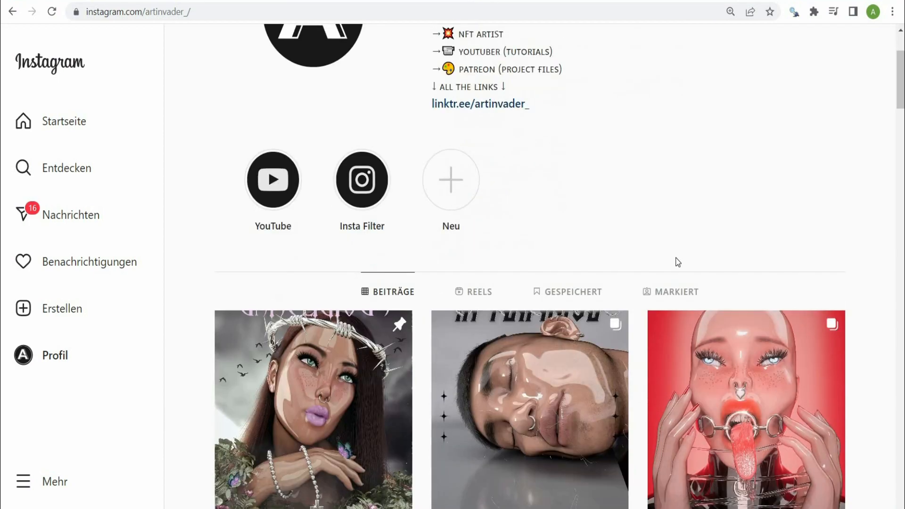
Scroll down the Patreon creator page past its membership tiers and through the project-file posts.
scroll(down, 3)
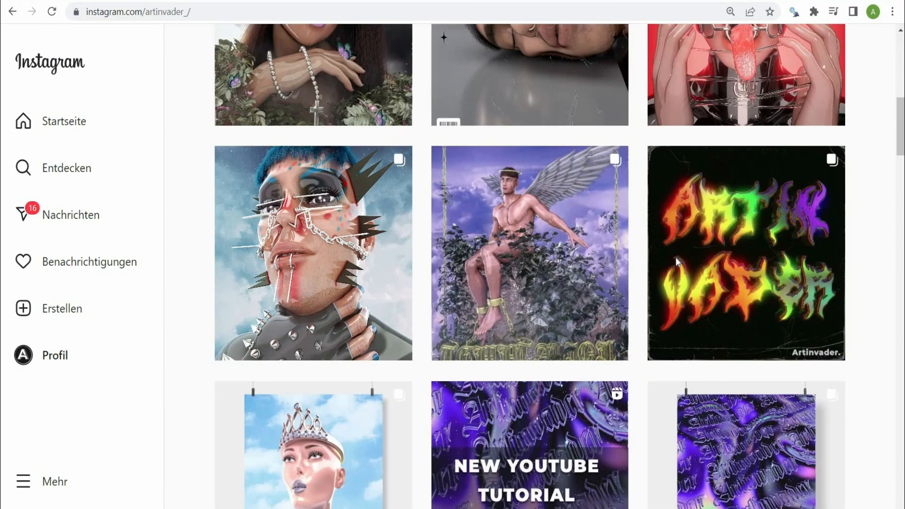
scroll(down, 3)
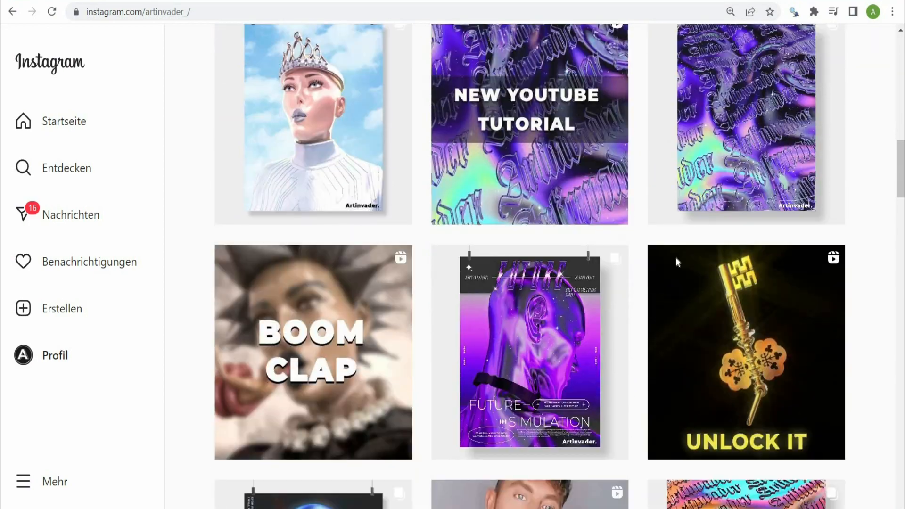
scroll(down, 3)
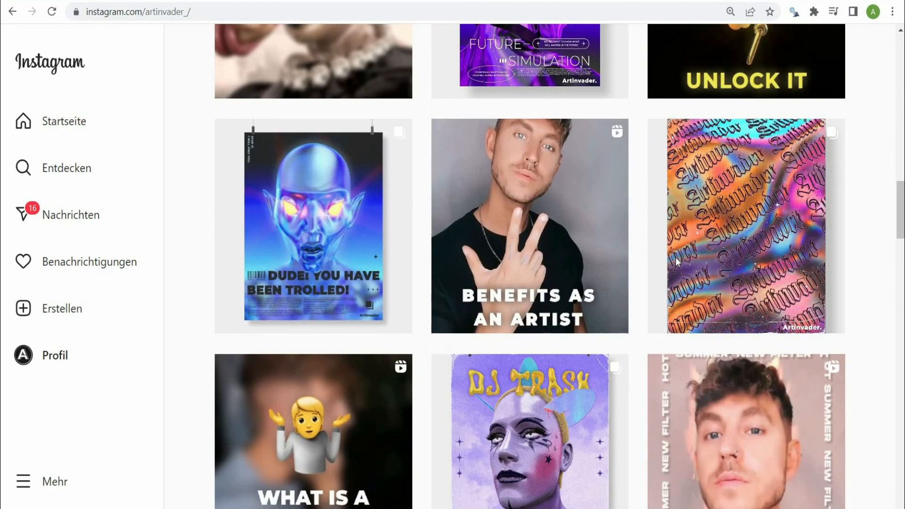
scroll(down, 3)
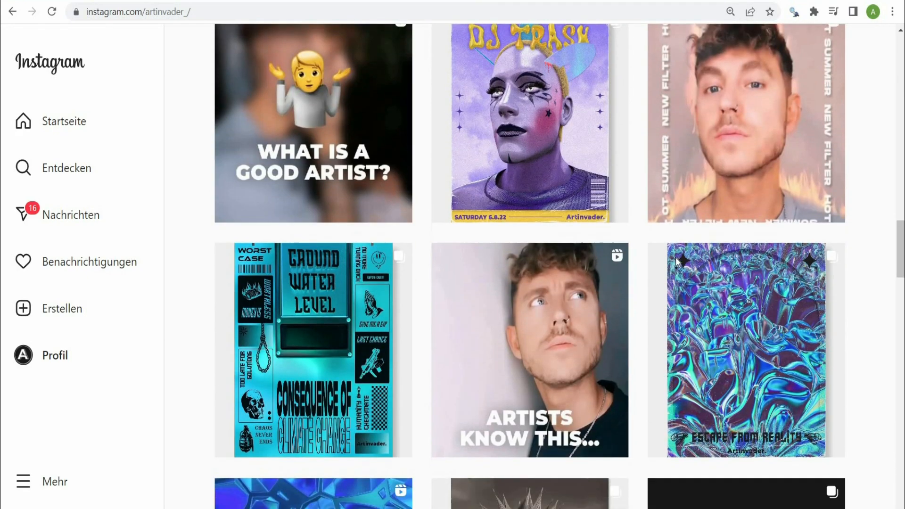
scroll(down, 3)
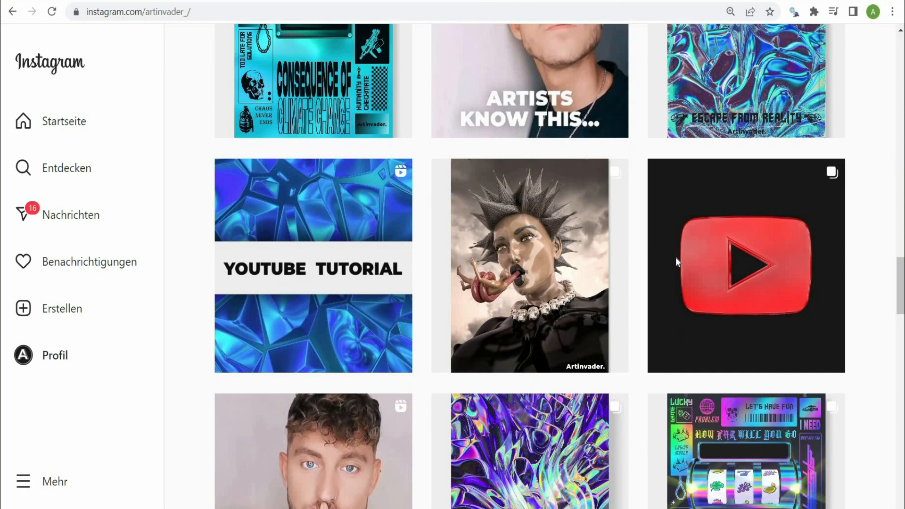
scroll(down, 3)
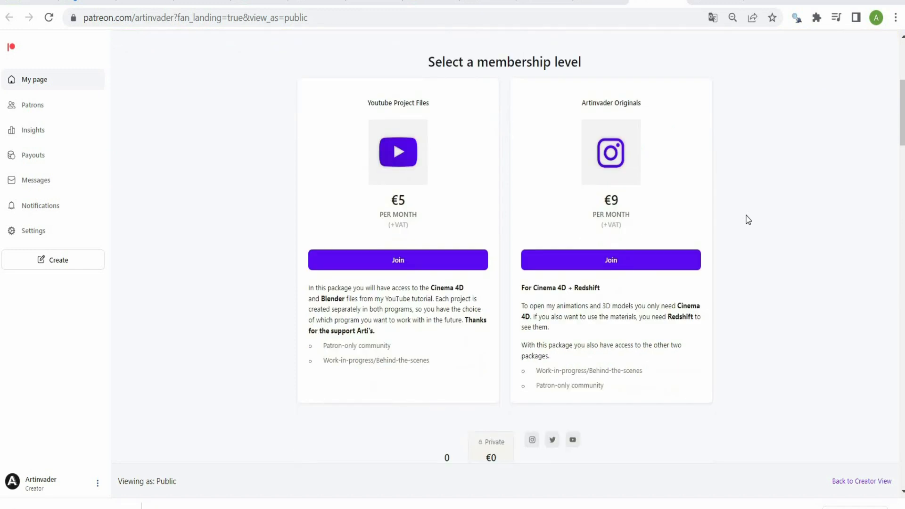
mouse_move(729, 161)
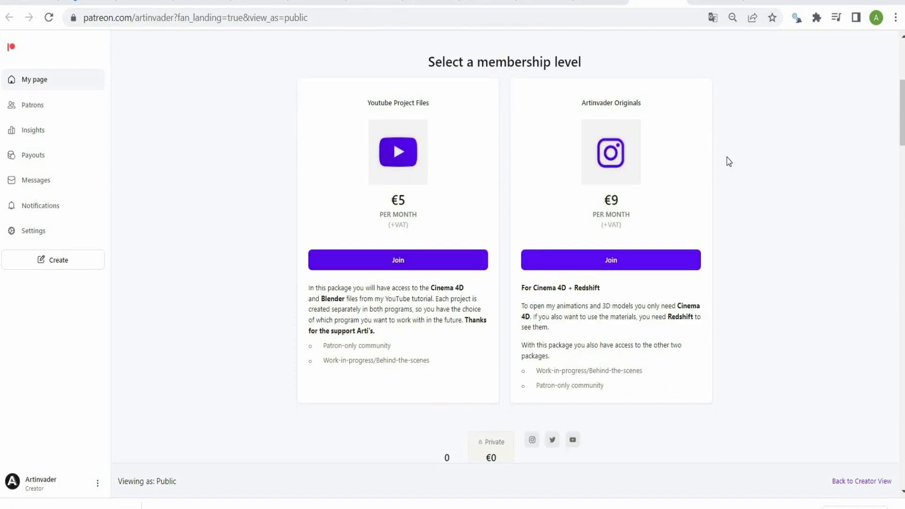
scroll(down, 3)
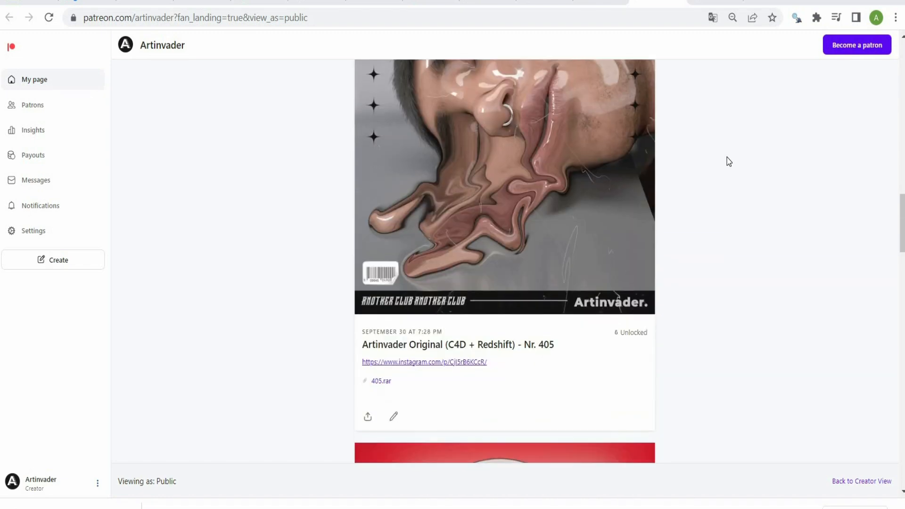
scroll(down, 3)
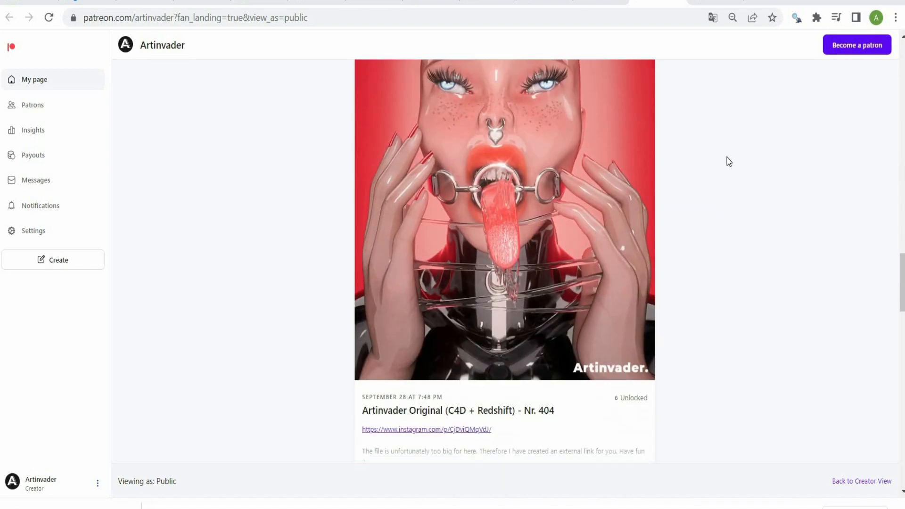
scroll(down, 3)
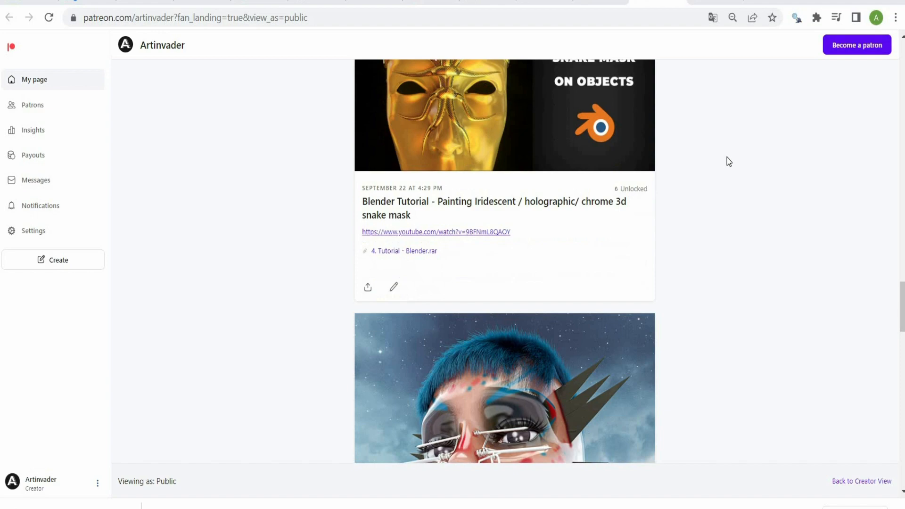
scroll(down, 3)
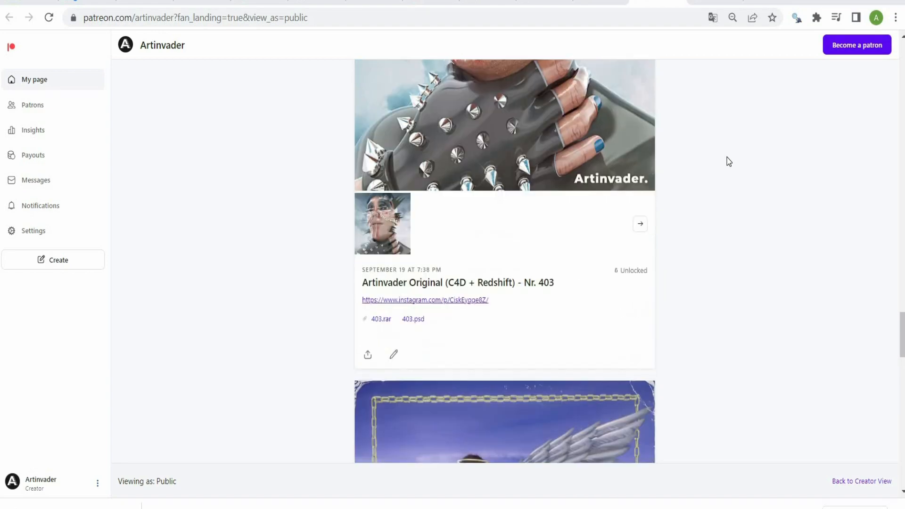
scroll(down, 3)
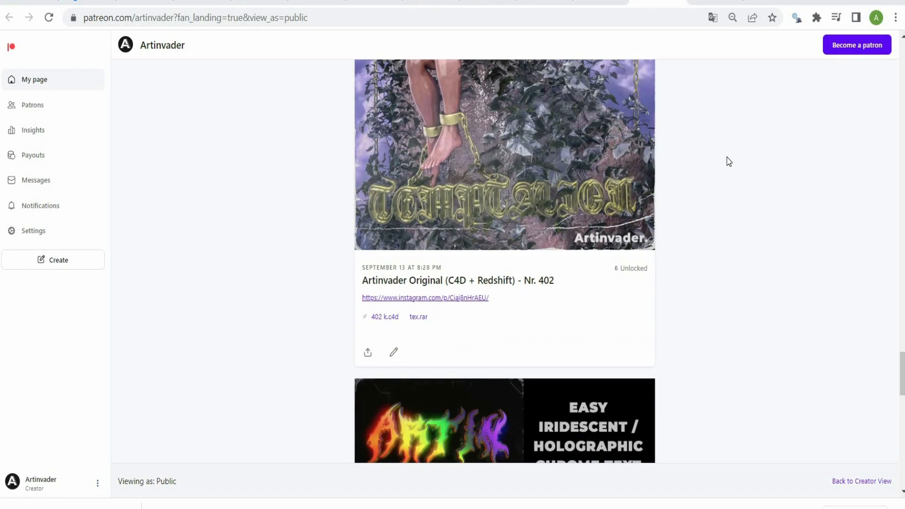
scroll(down, 3)
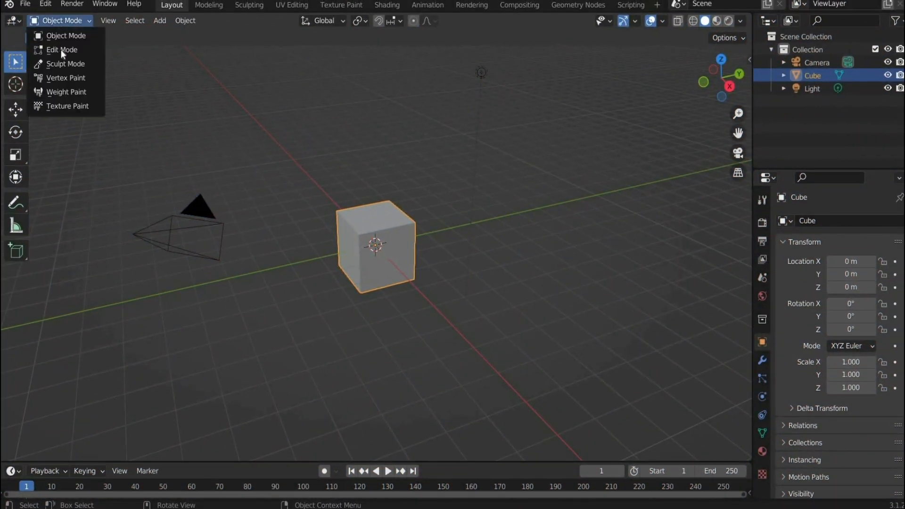
Delete the cube's top face and add a Solidify modifier with -0.16 m thickness.
click(62, 49)
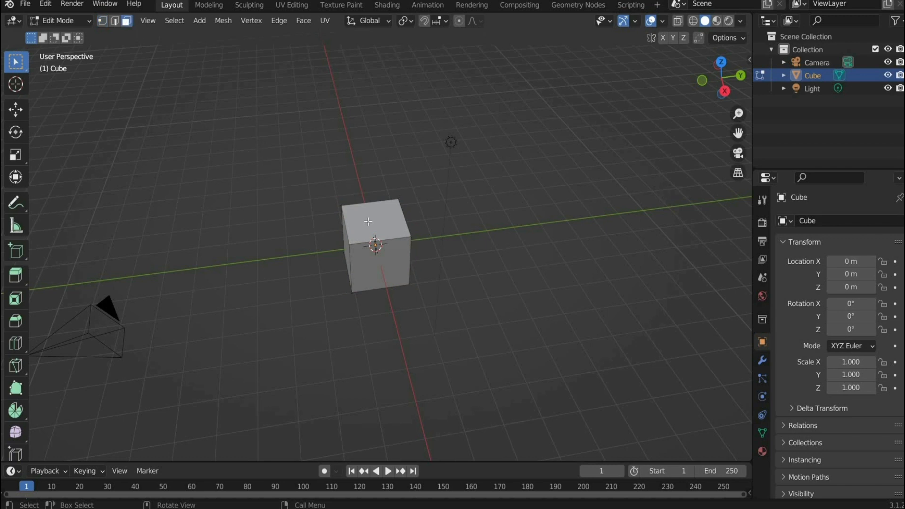
key(x)
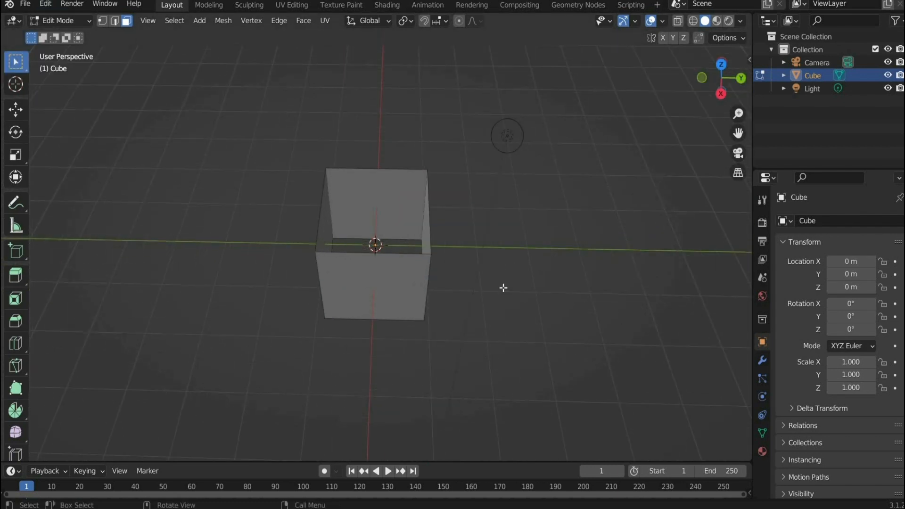
click(762, 361)
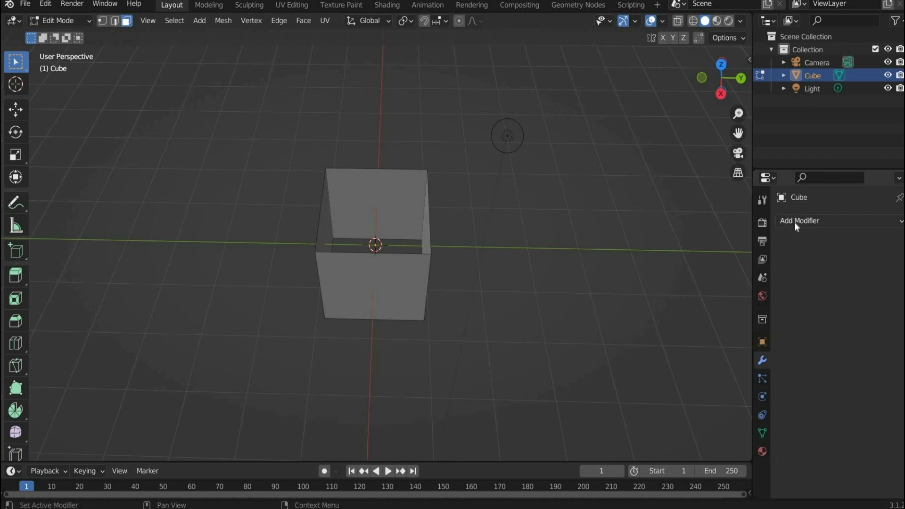
click(800, 221)
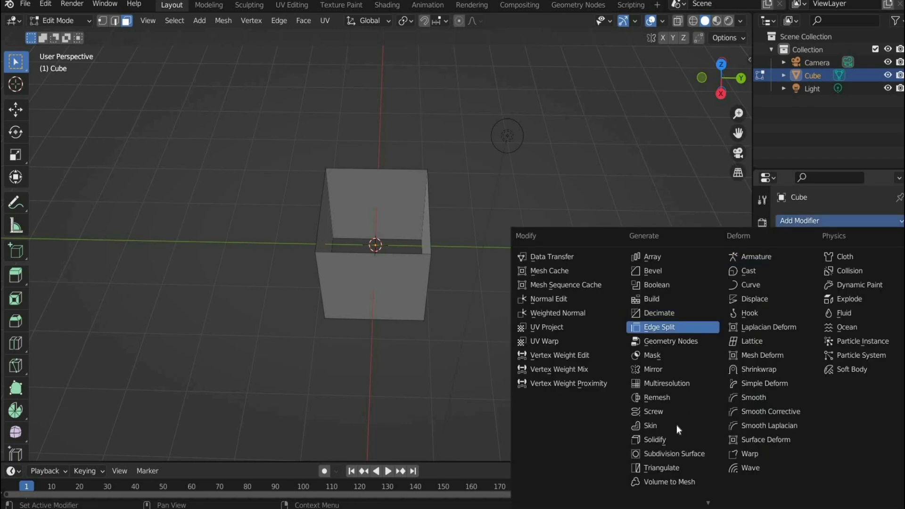
click(655, 439)
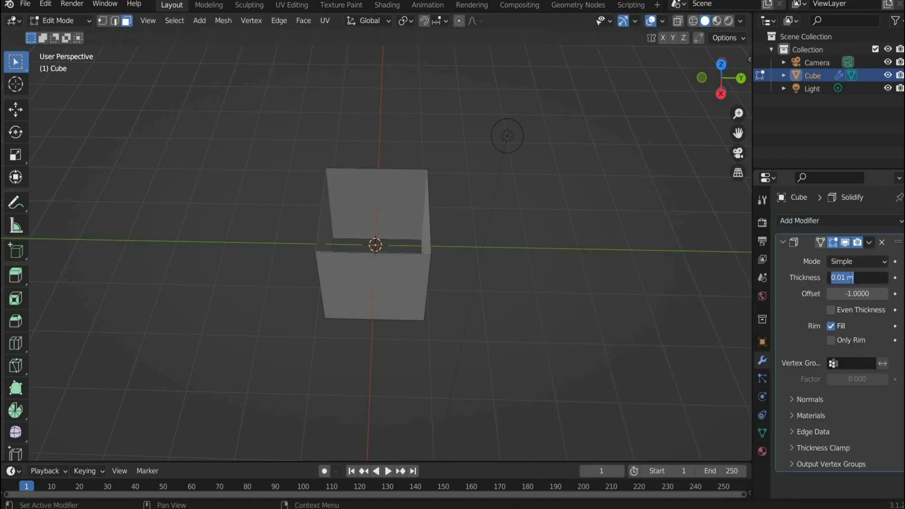
text(-01)
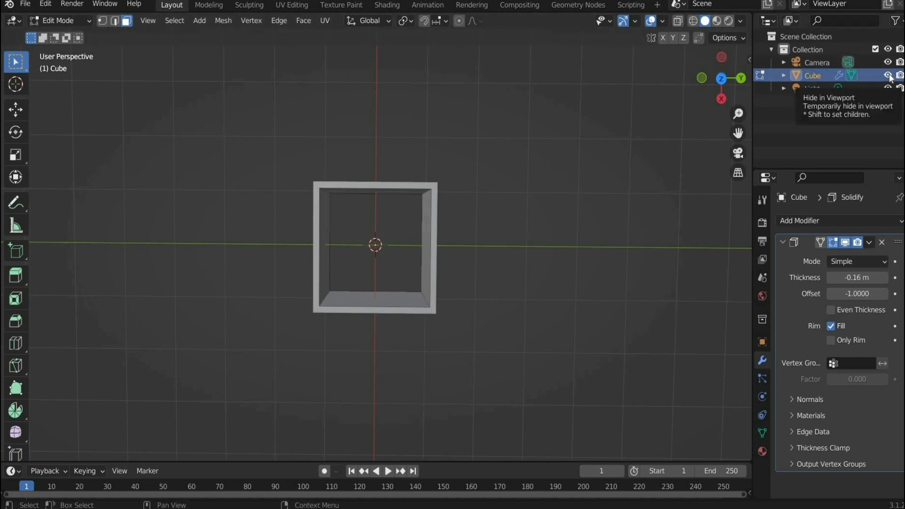
Hide the cube and add a text object retyped to read 'BOOM!'.
click(159, 20)
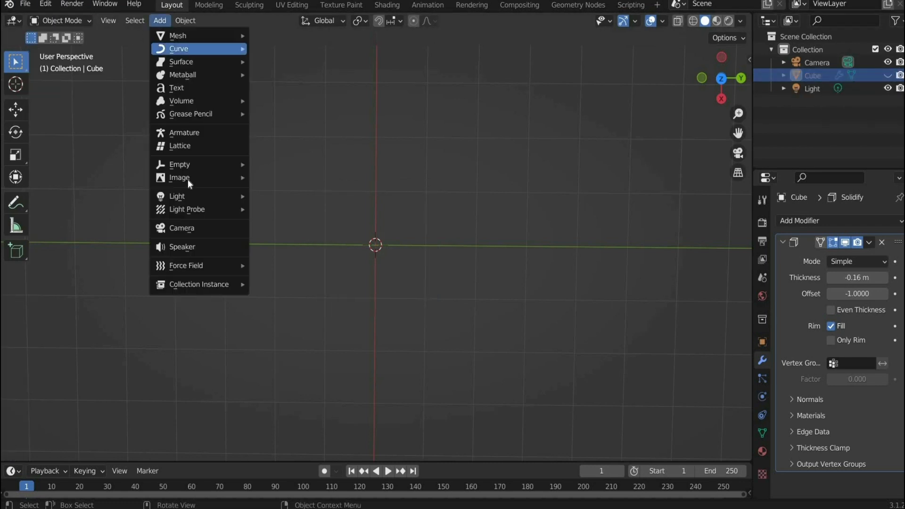
click(177, 88)
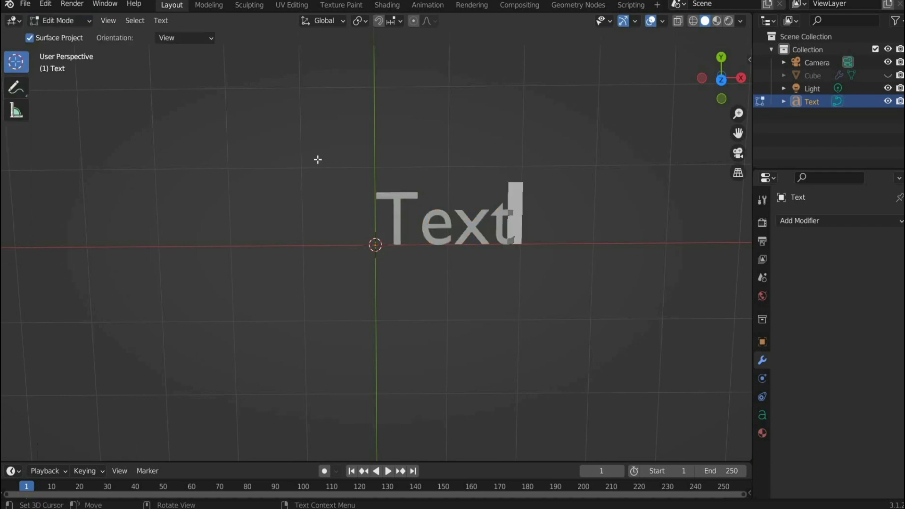
text(BOOM)
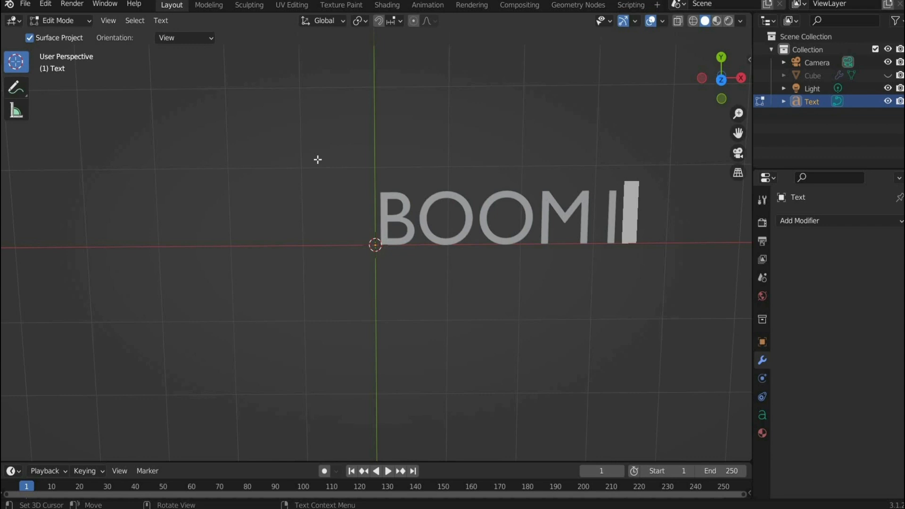
text(!)
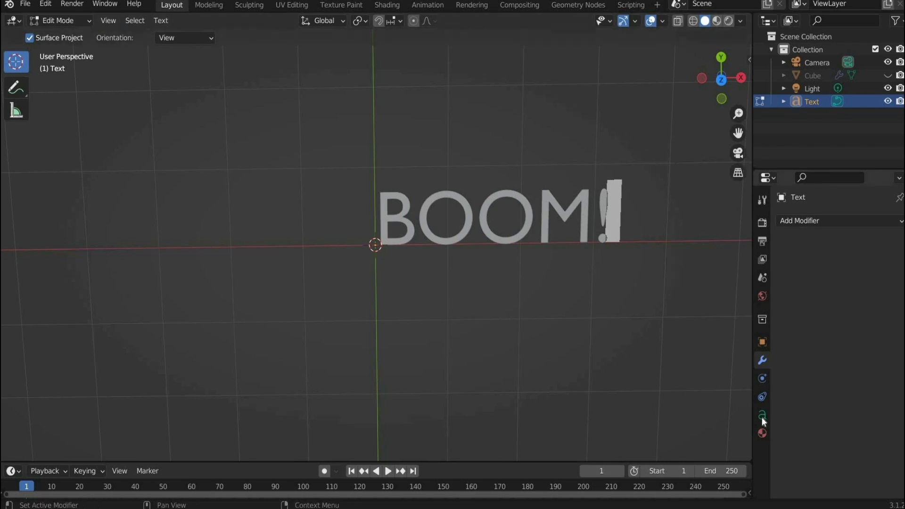
Load the Franxurter Totally Fat font from the Desktop onto the text, extruded 0.09 m.
click(762, 415)
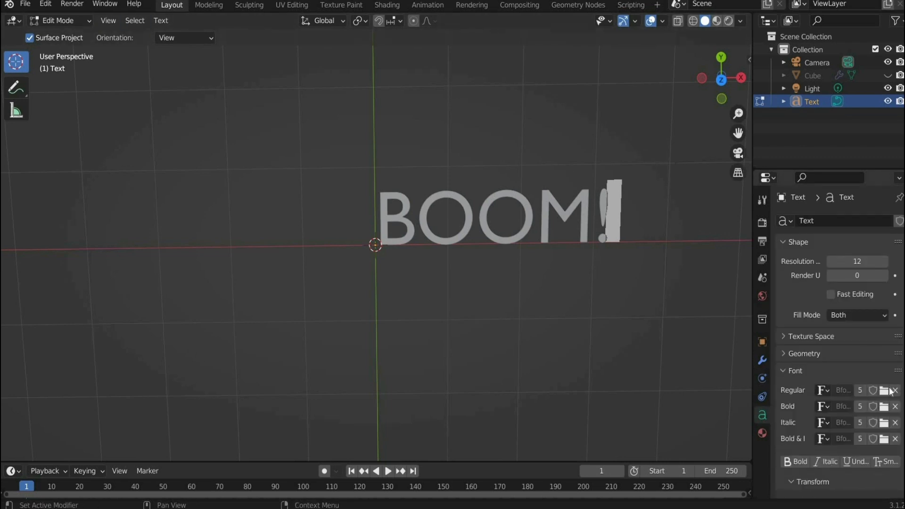
click(884, 390)
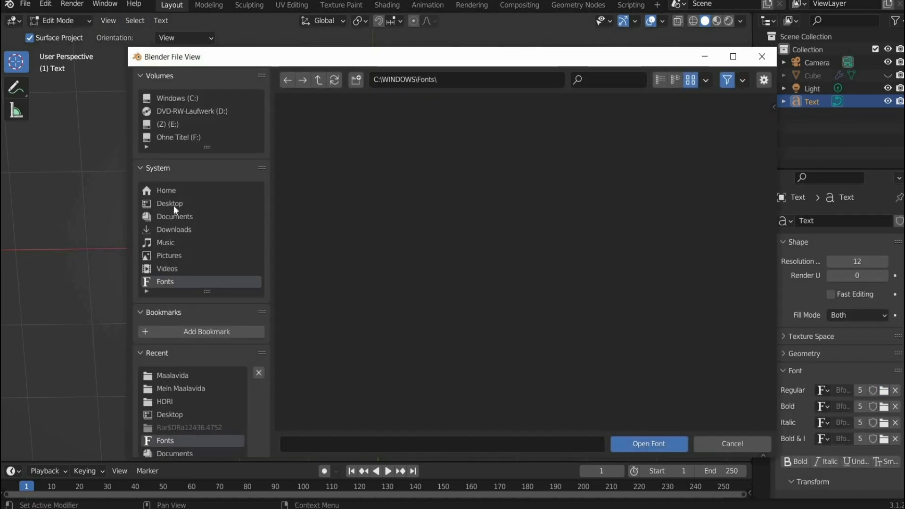
click(169, 203)
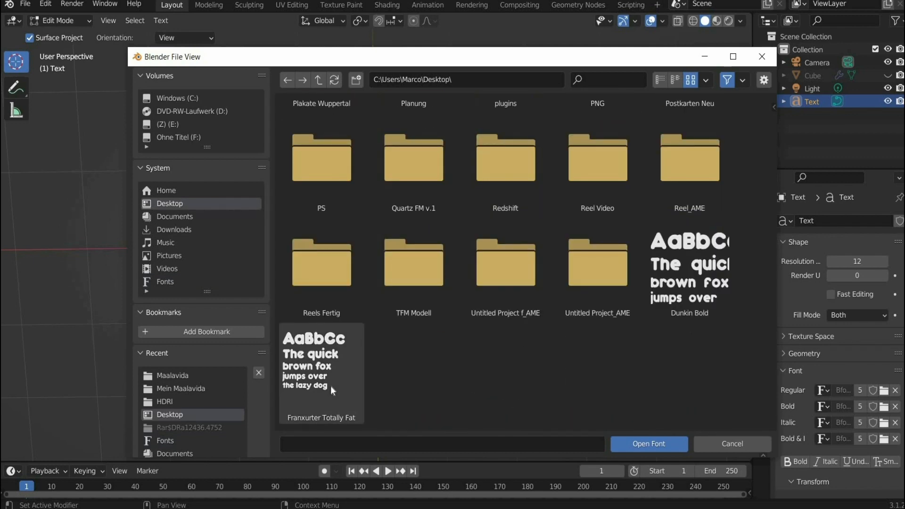
click(321, 373)
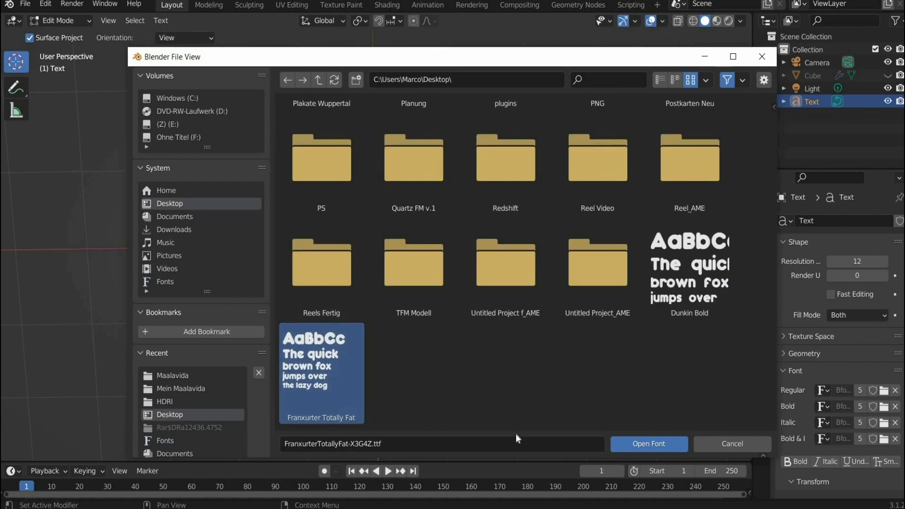
click(648, 444)
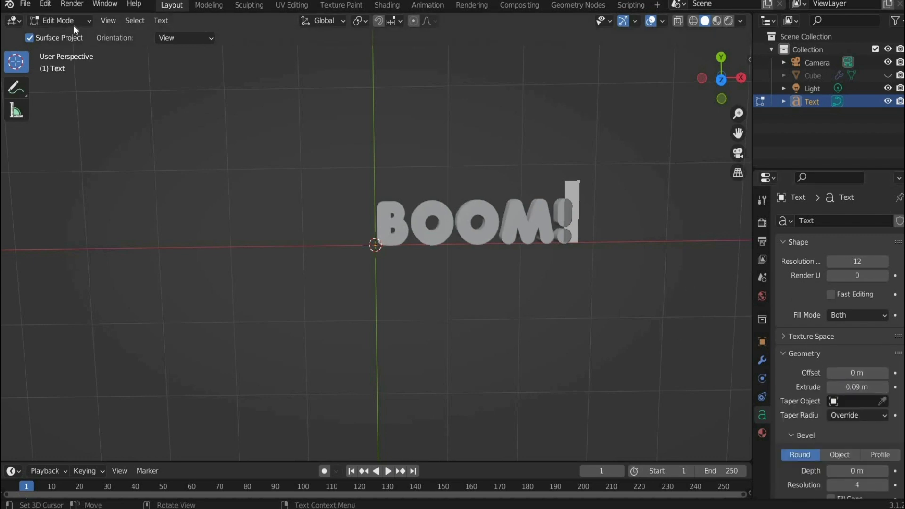
click(58, 20)
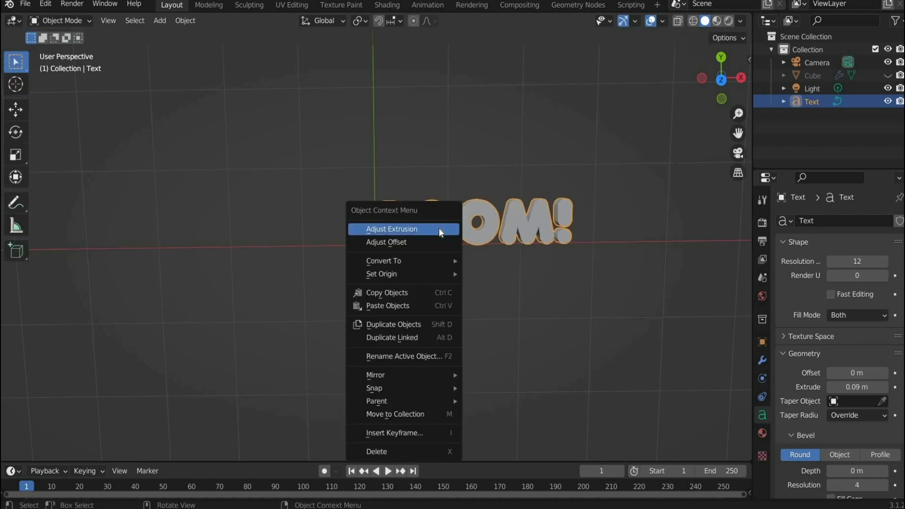
mouse_move(383, 260)
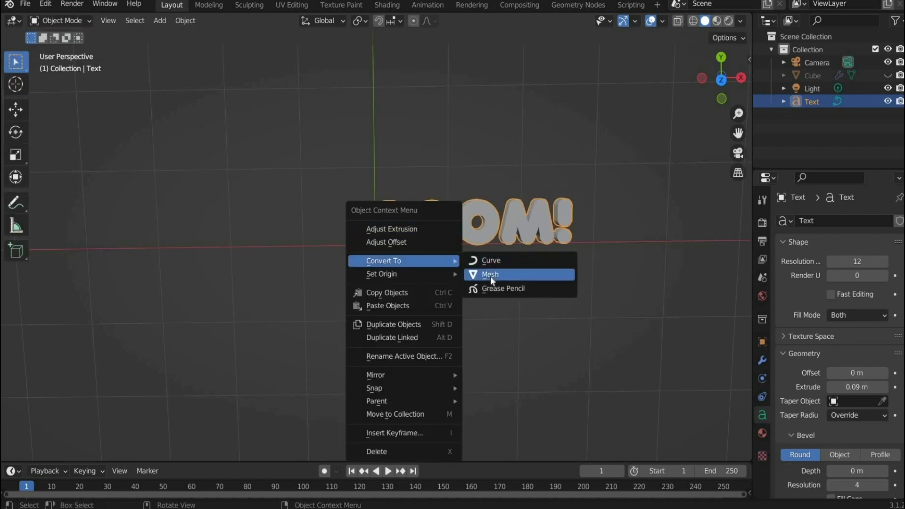
Convert BOOM! to a mesh, add a 0.009 m voxel Remesh, and duplicate it as Text.001.
click(491, 274)
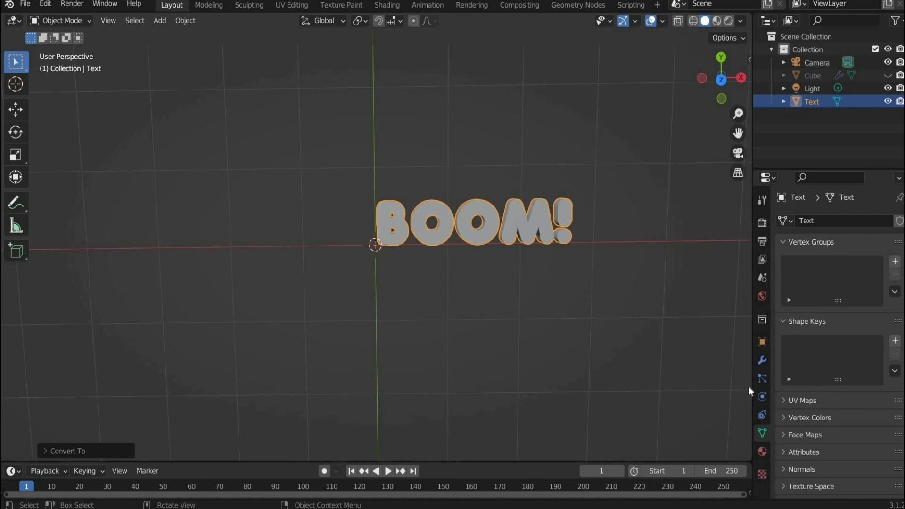
click(762, 361)
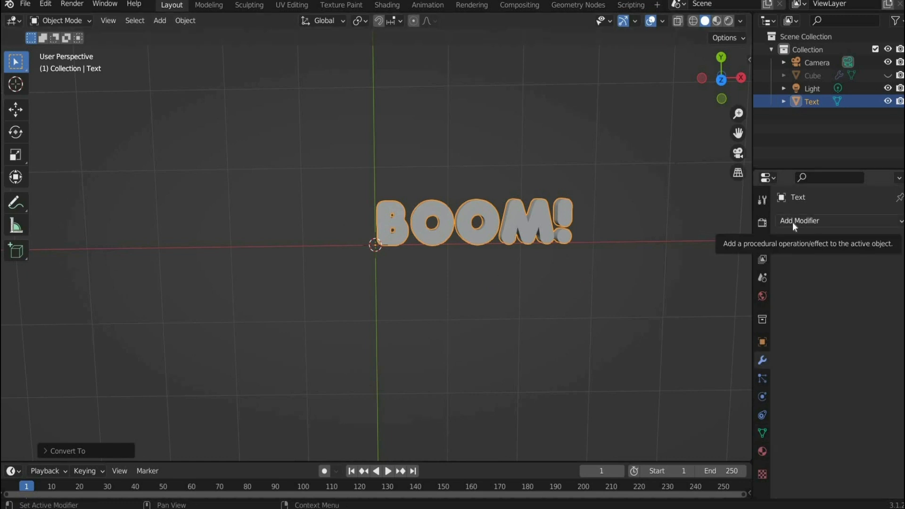
click(802, 220)
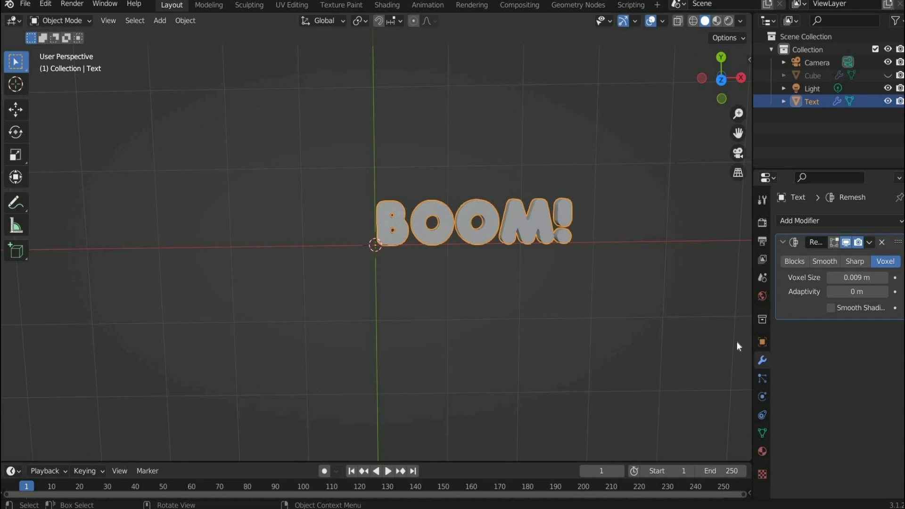
mouse_move(510, 245)
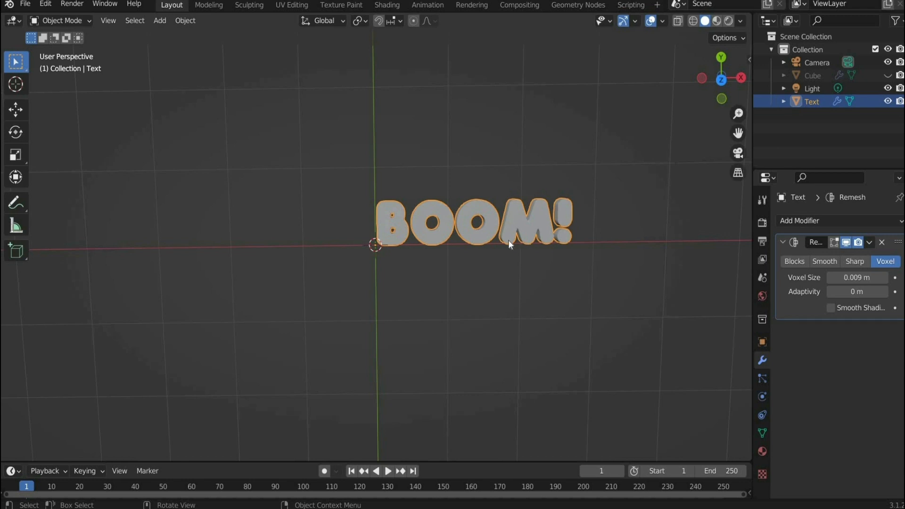
click(16, 110)
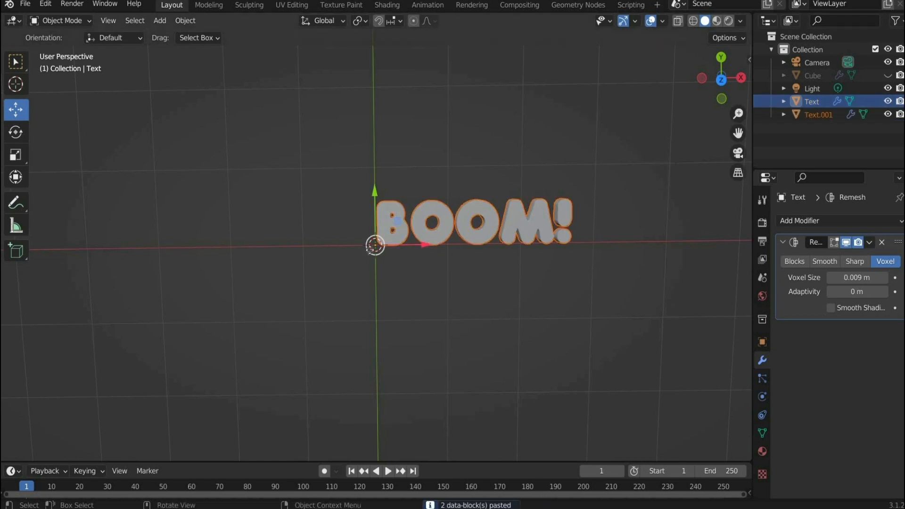
Apply the Remesh modifier on the original Text object rather than Text.001.
click(818, 114)
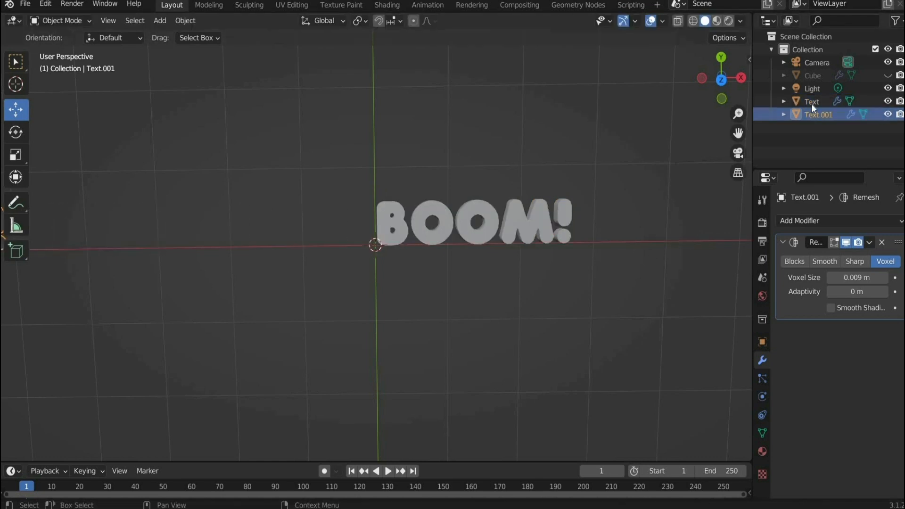
click(869, 242)
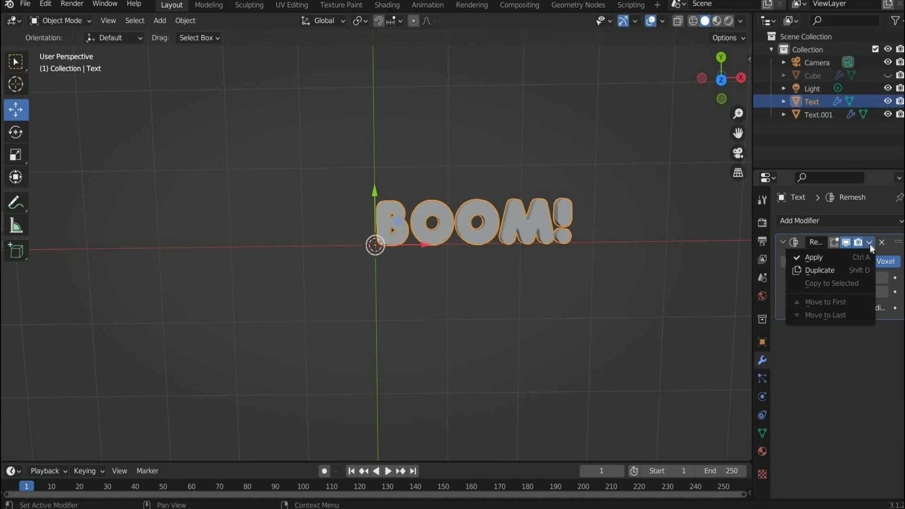
click(814, 258)
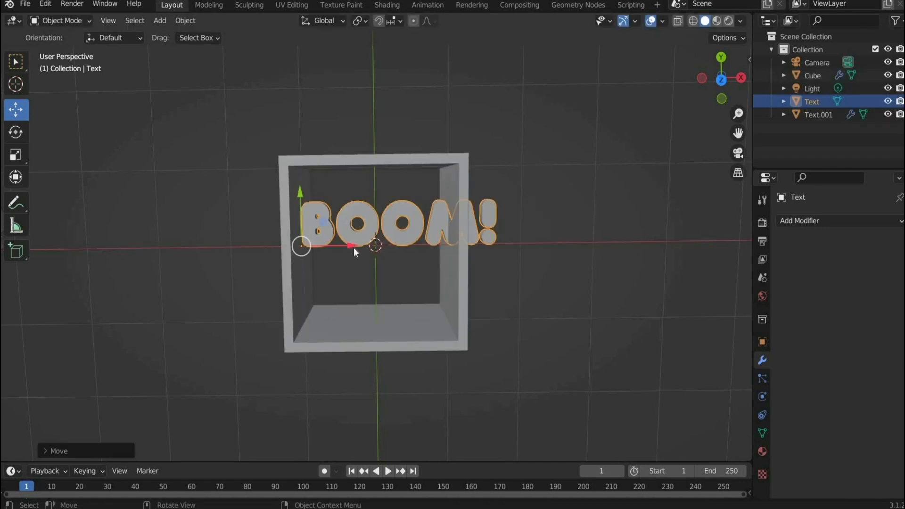
mouse_move(354, 252)
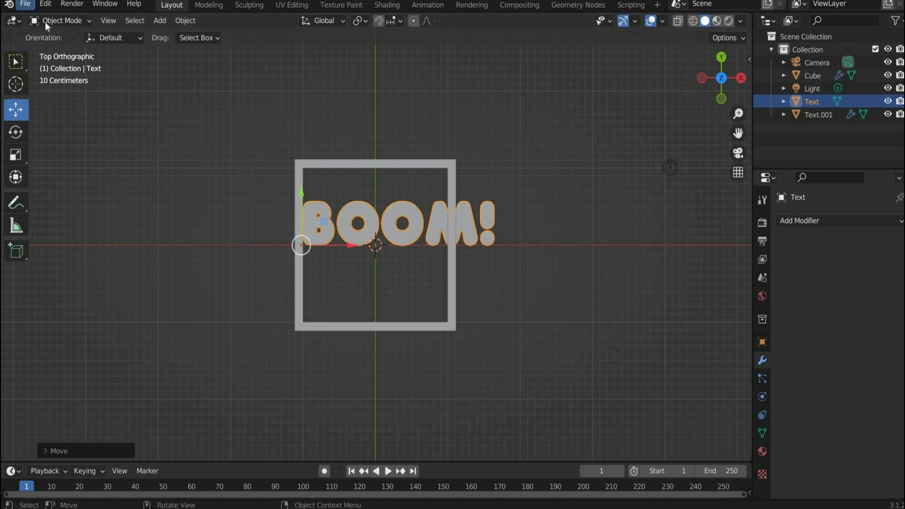
Move and scale the individual BOOM! letters into two rows inside the box.
key(Tab)
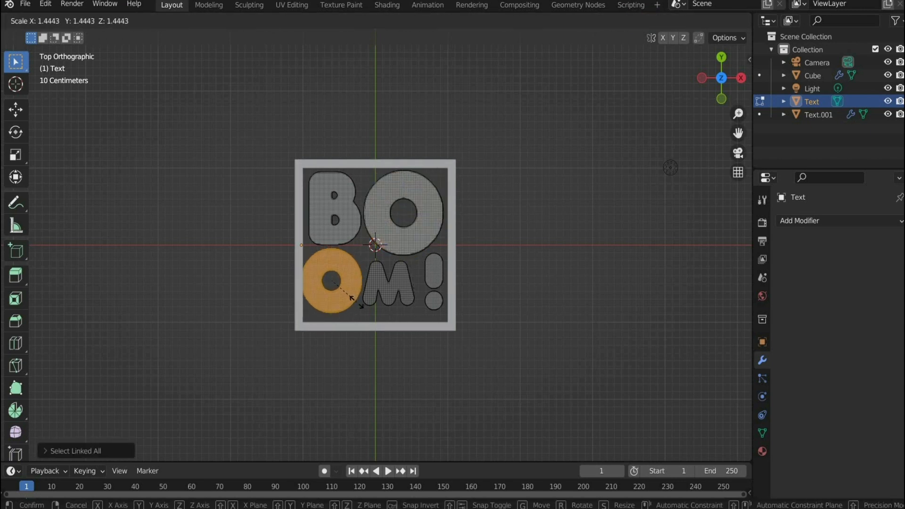
key(Tab)
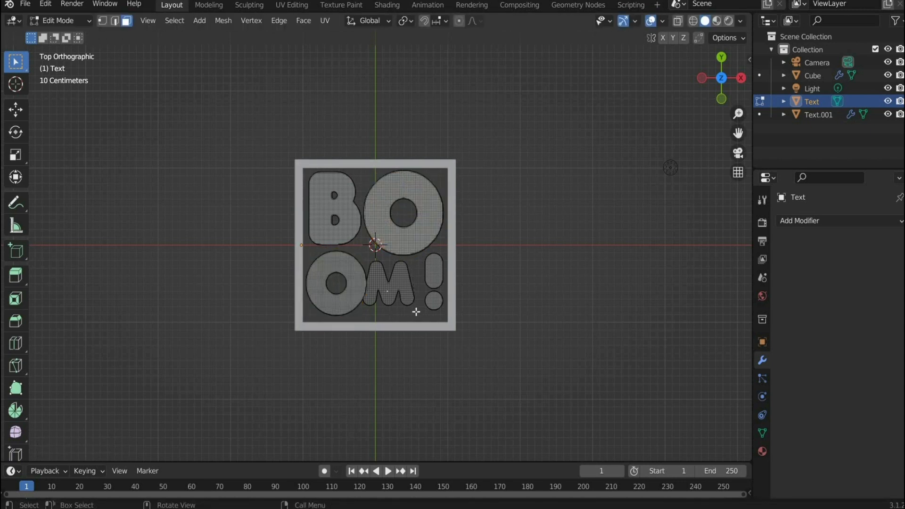
click(434, 268)
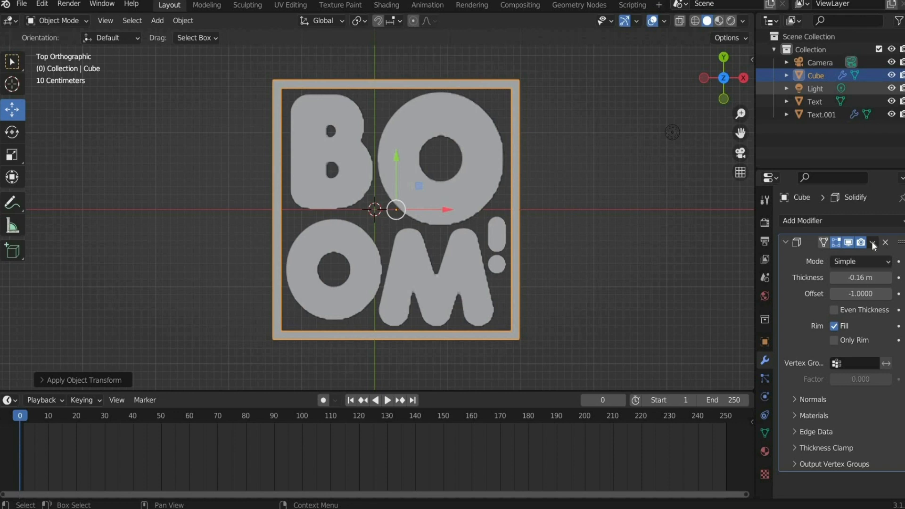
Apply the Cube's Solidify modifier.
click(874, 242)
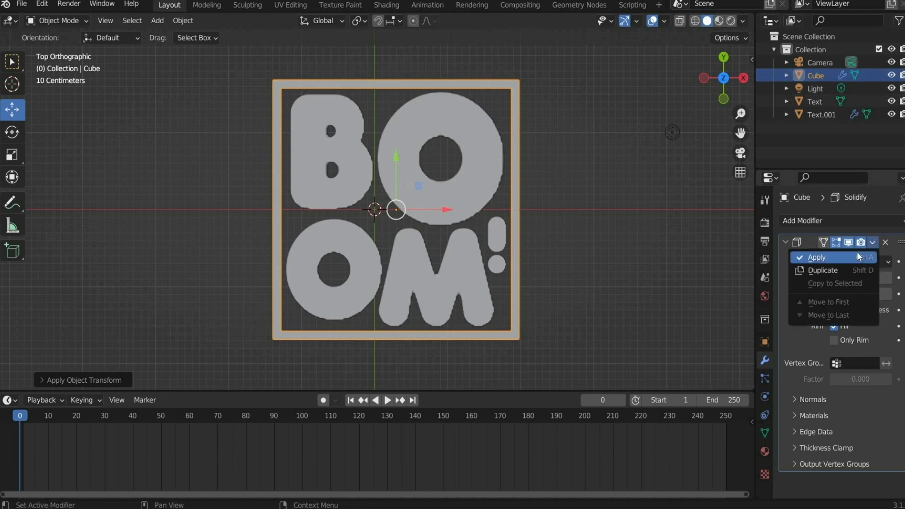
click(817, 258)
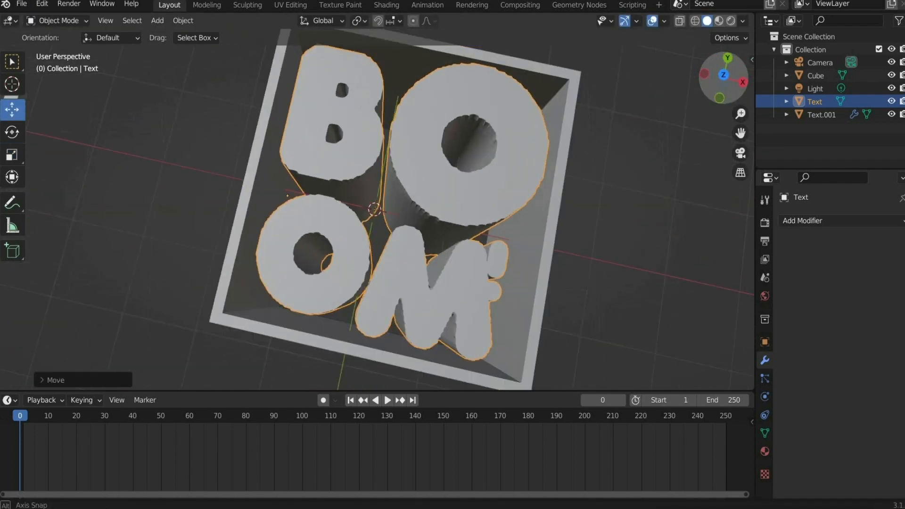
key(Tab)
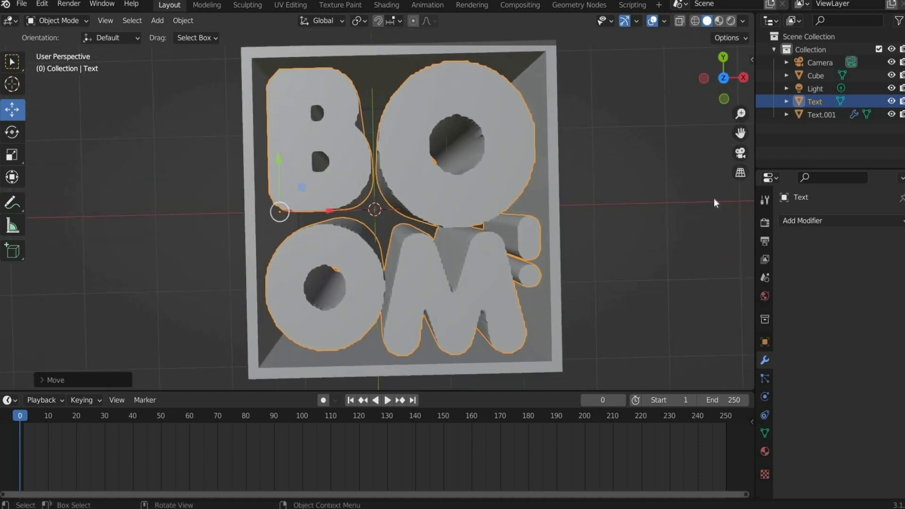
From top view, give the Cube Collision physics and the BOOM! Text Cloth physics.
key(7)
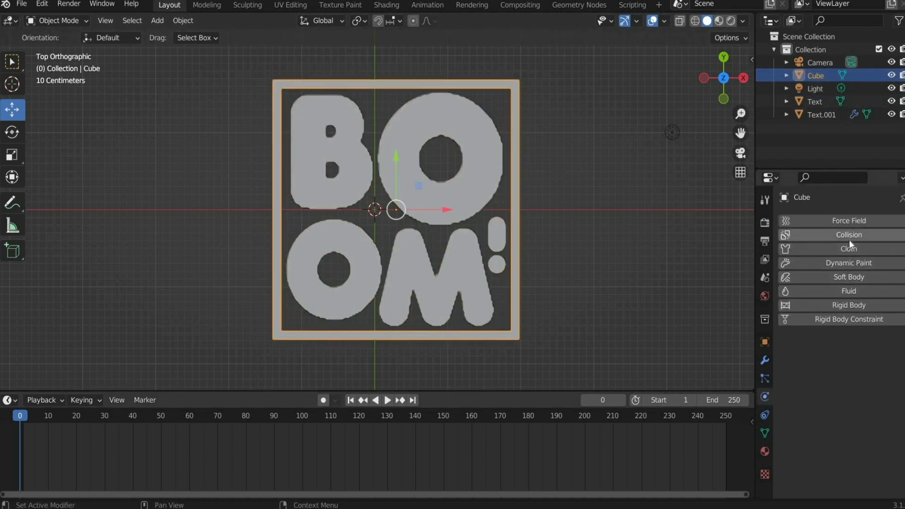
click(849, 235)
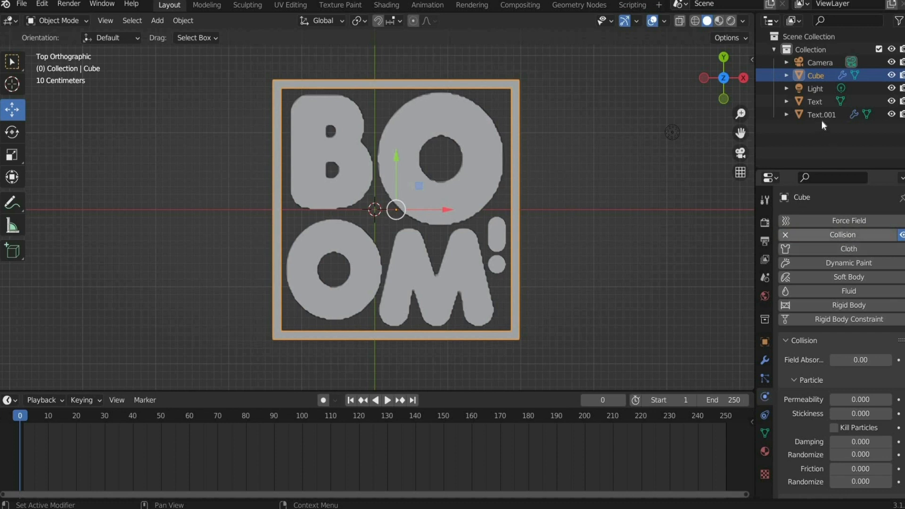
click(815, 101)
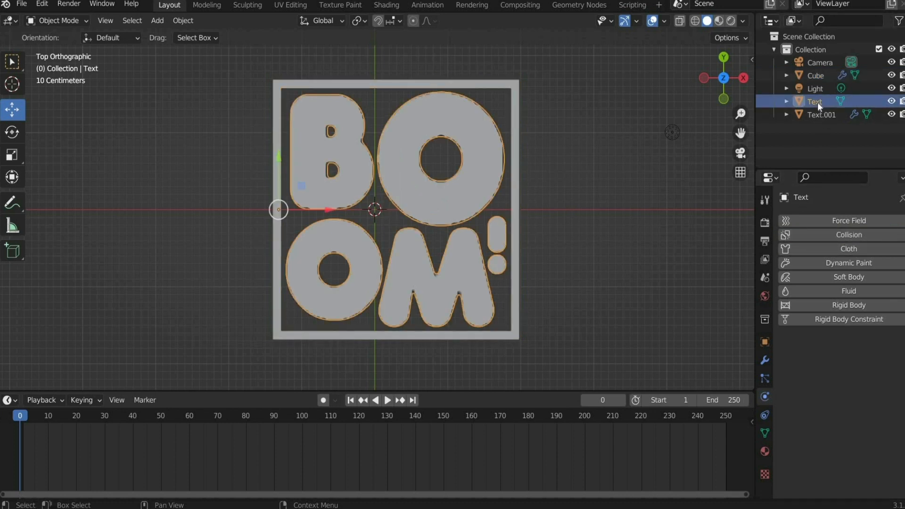
click(848, 249)
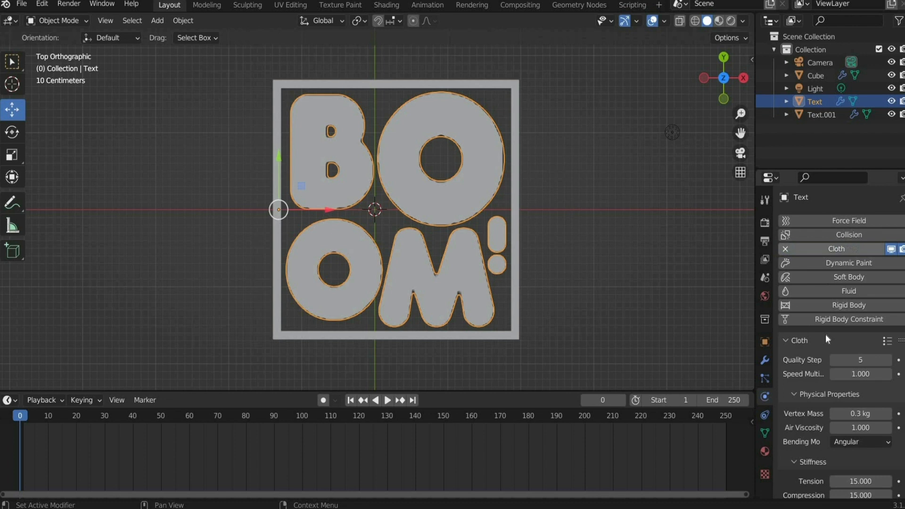
Set cloth quality 8, pressure 9, target volume 2, pressure scale 3, gravity 0, cache end 8, and save.
double_click(860, 360)
text(8)
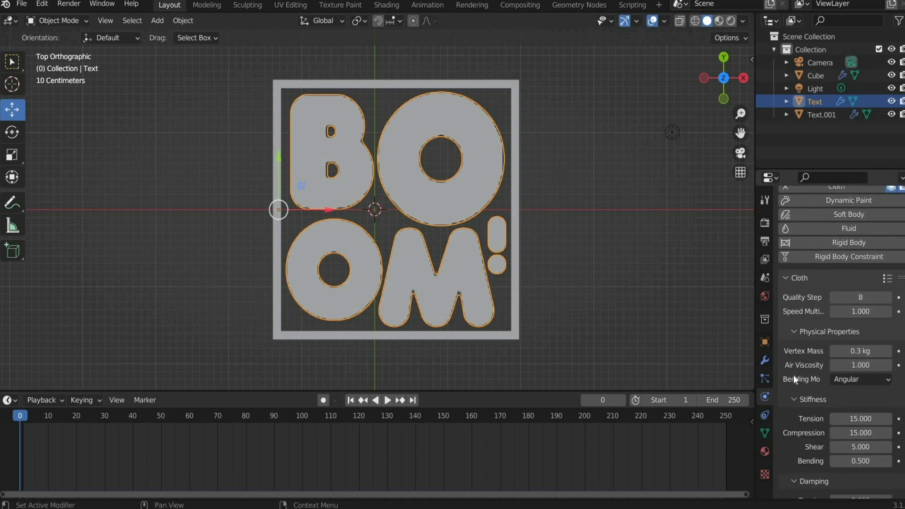
scroll(down, 3)
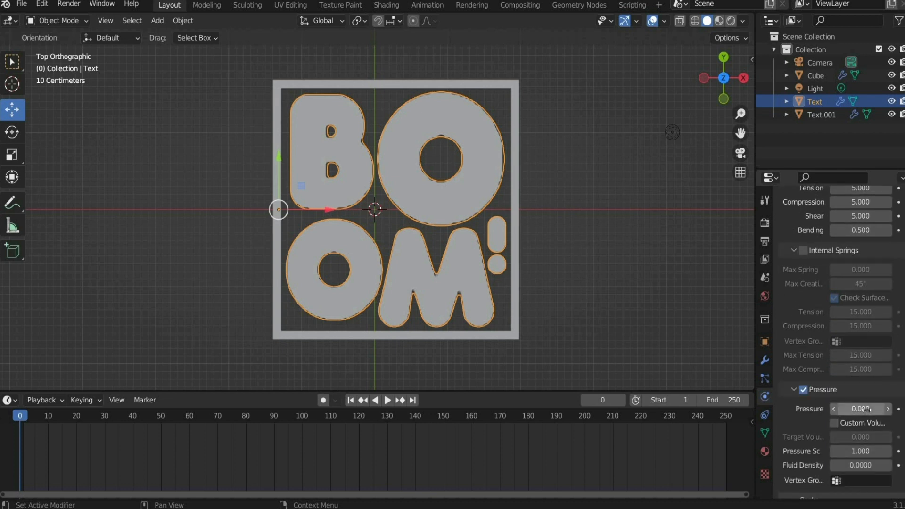
mouse_move(861, 409)
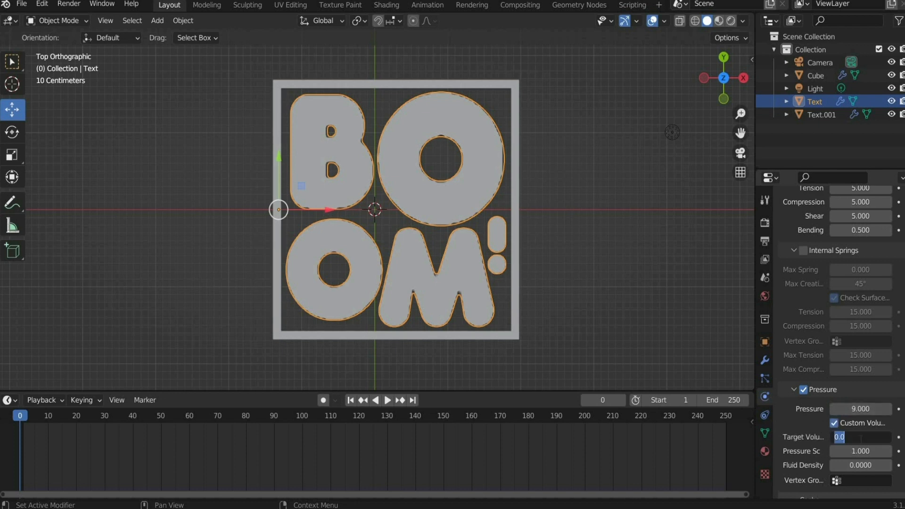
text(2.000)
click(860, 451)
text(3.000)
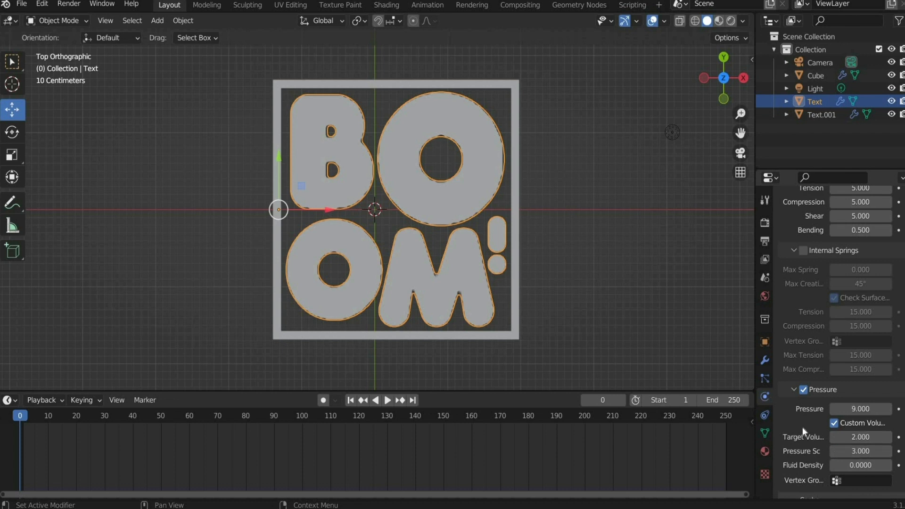
scroll(down, 3)
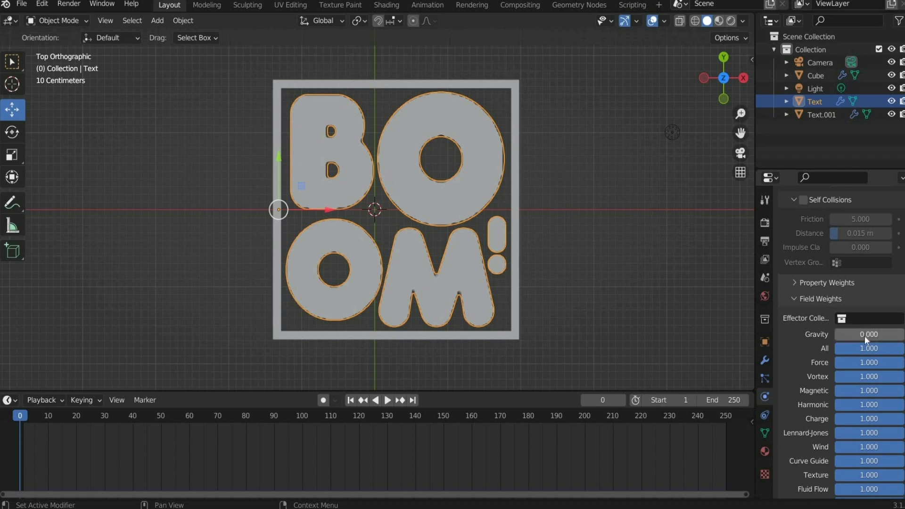
mouse_move(867, 337)
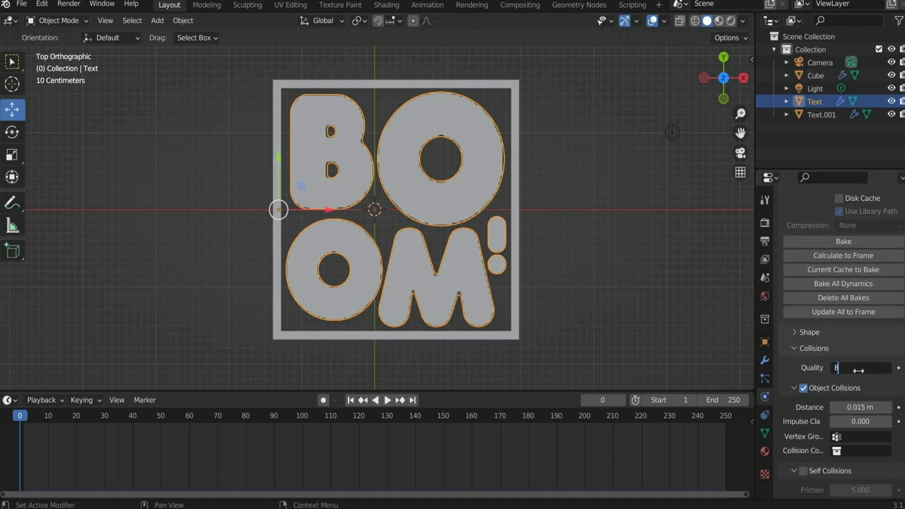
scroll(down, 3)
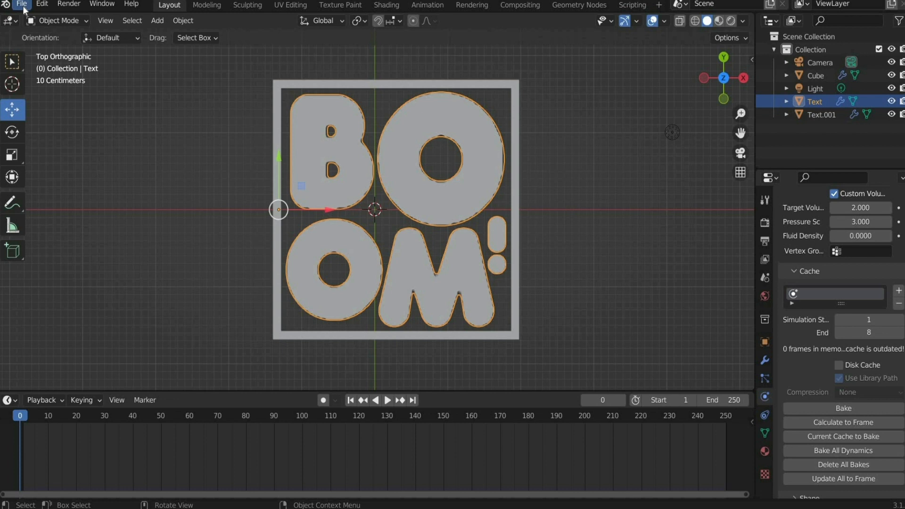
mouse_move(32, 18)
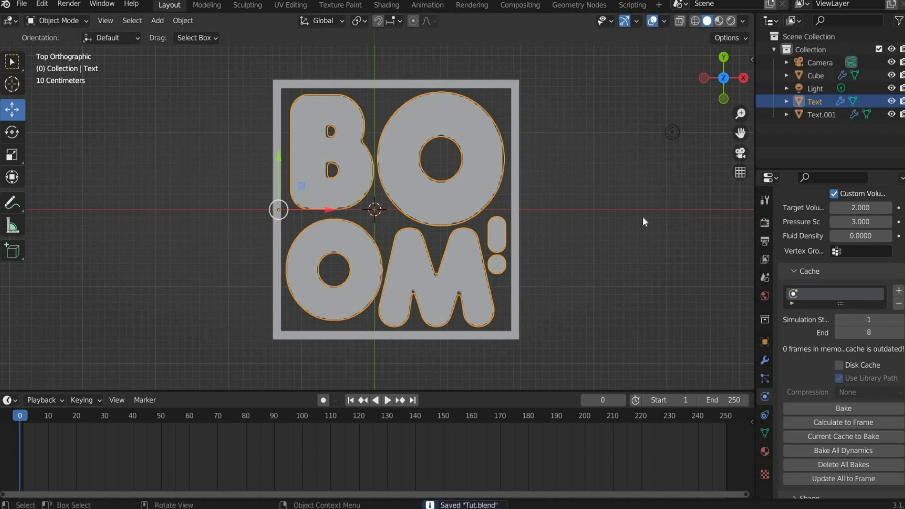
mouse_move(844, 409)
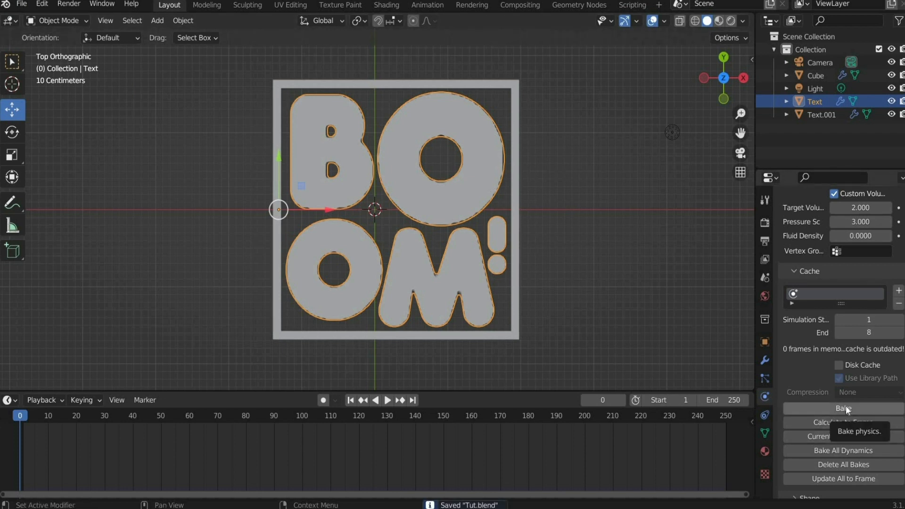
Bake the cloth simulation and rewind the timeline to review the letters inflating.
click(844, 409)
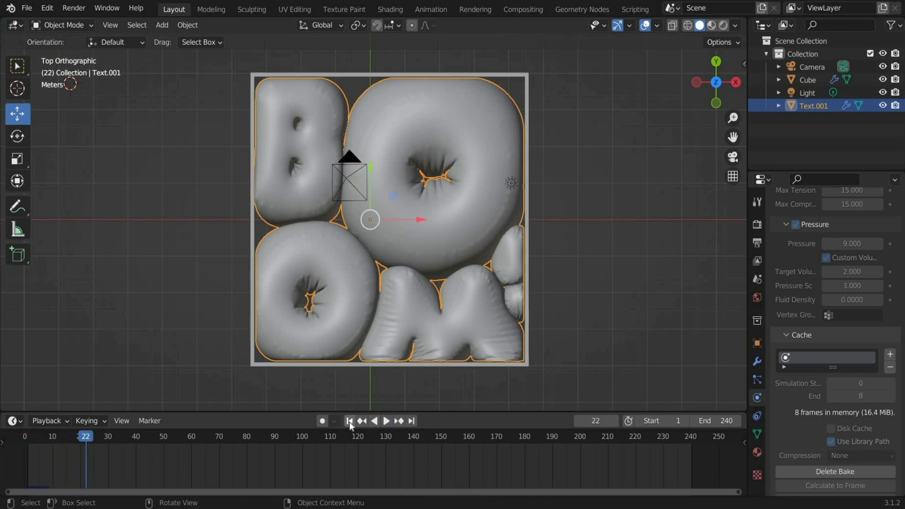
click(349, 421)
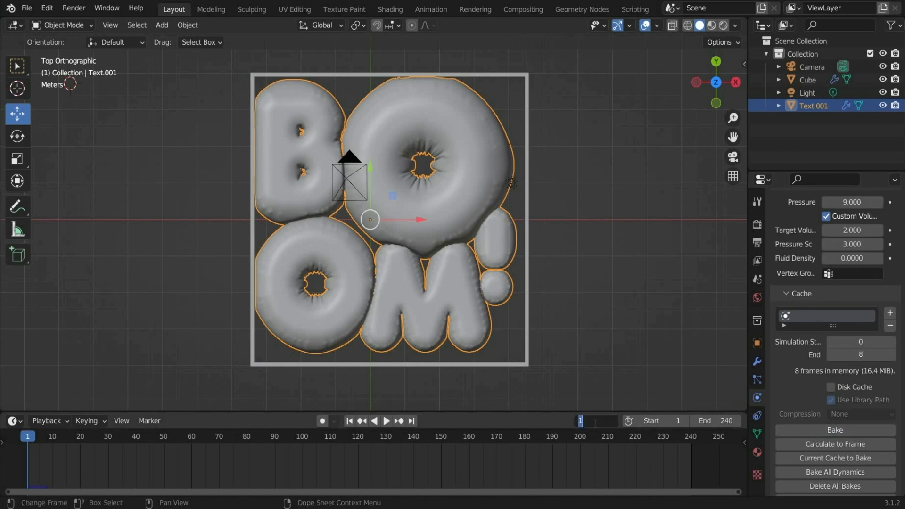
click(716, 421)
text(0.1)
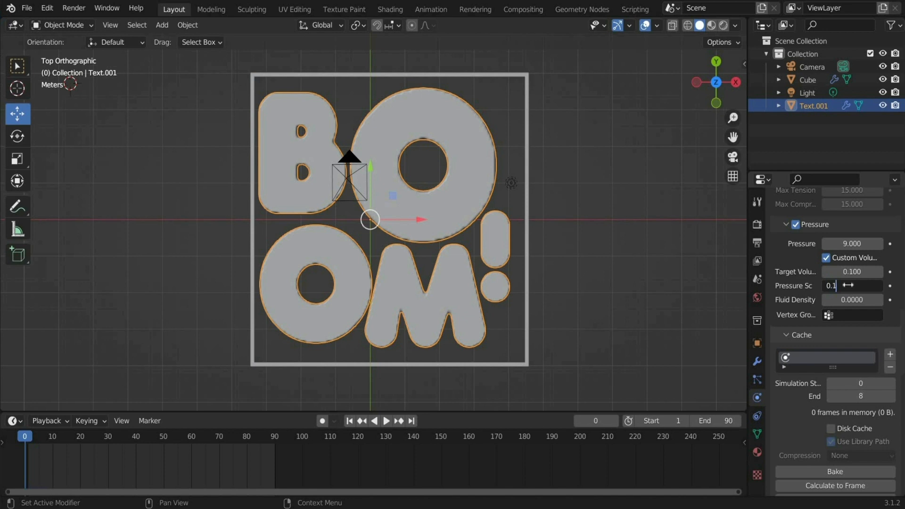
Keyframe target volume and pressure scale low at the start, then raise target volume to 2.000 at frame 90.
key(Return)
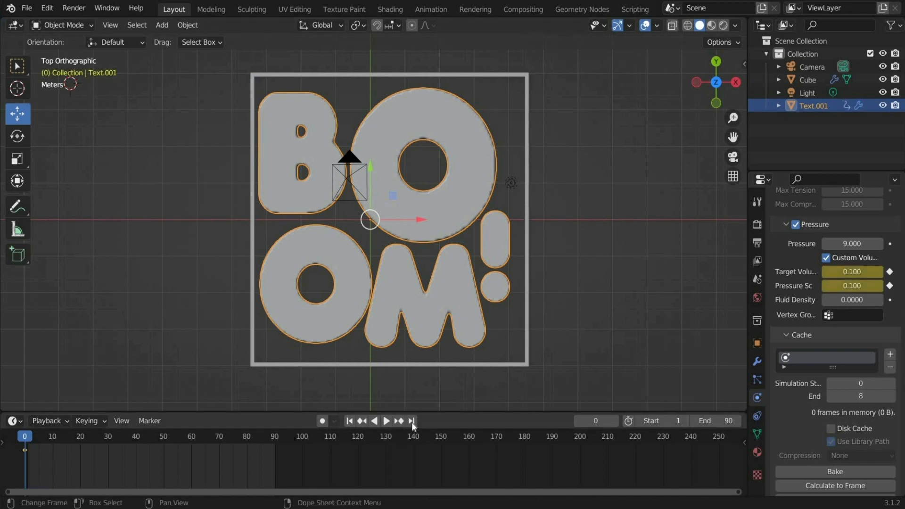
click(411, 421)
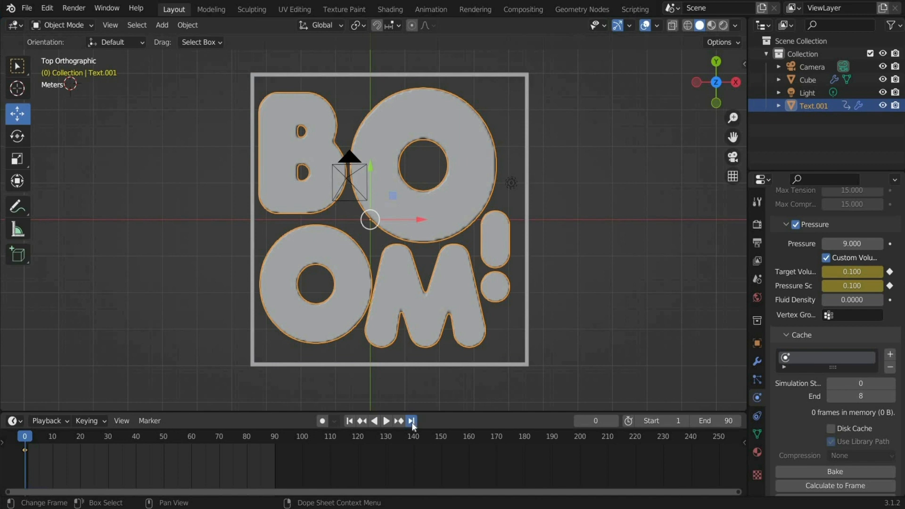
click(412, 421)
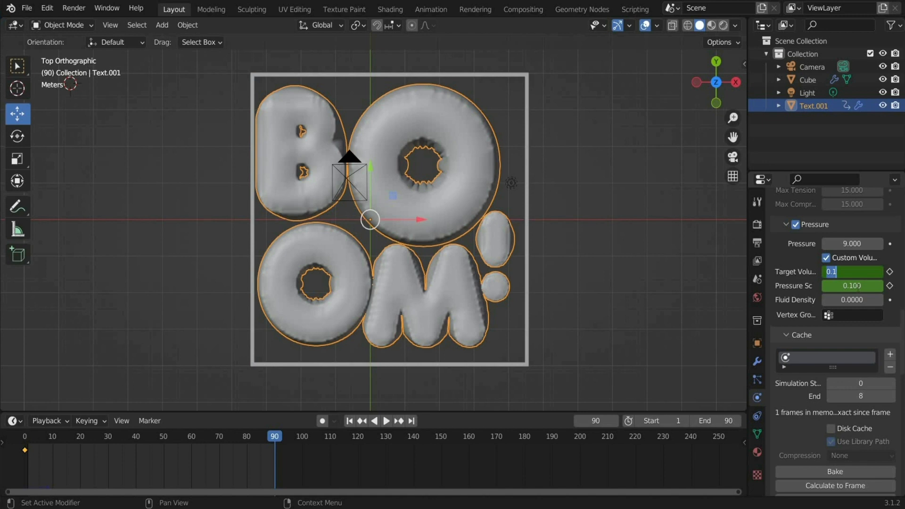
text(2.000)
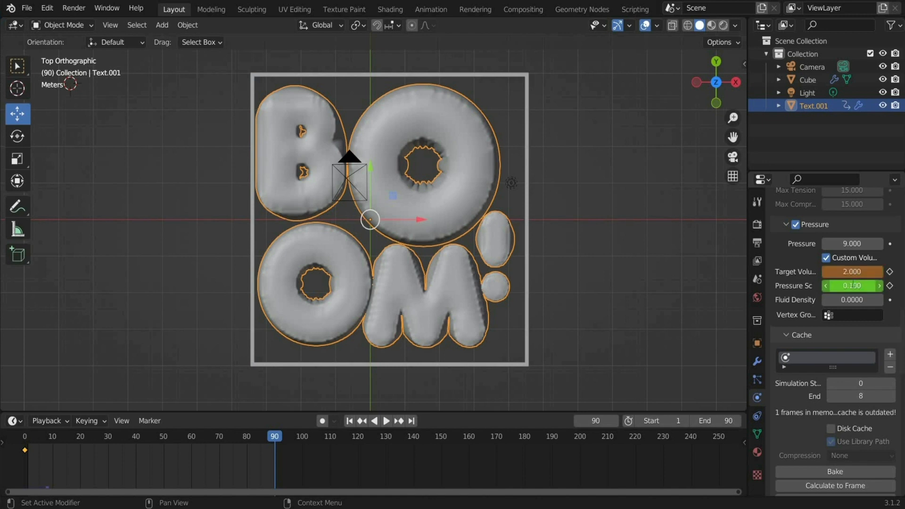
drag(831, 285, 878, 286)
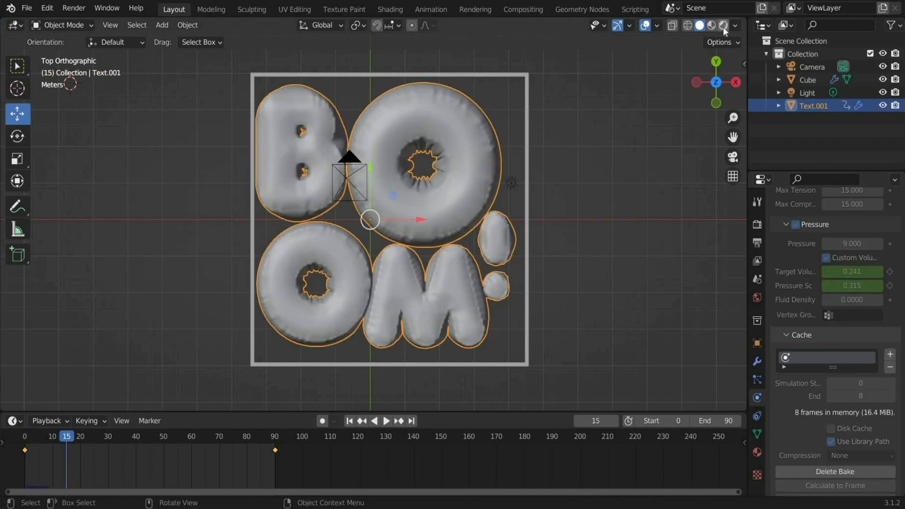
Switch to Material Preview, make the right area a Shader Editor, and select Text.001.
click(722, 26)
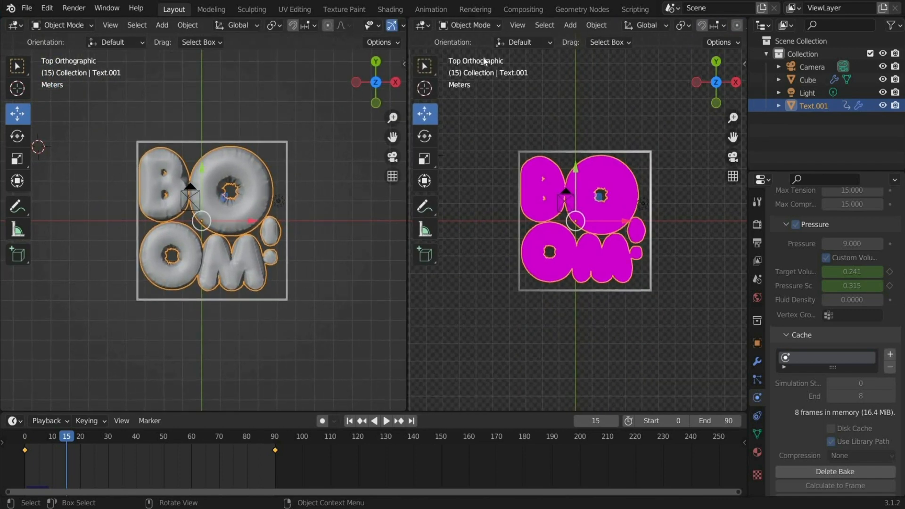
click(422, 25)
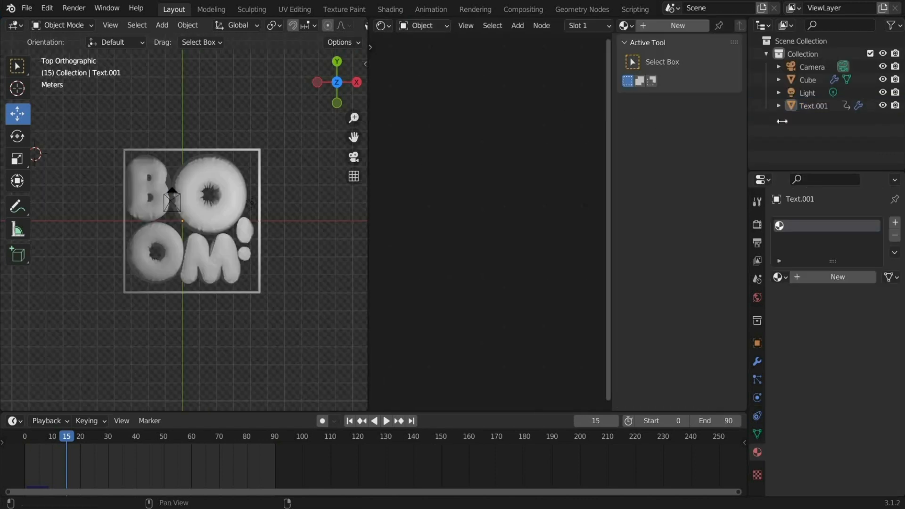
click(808, 92)
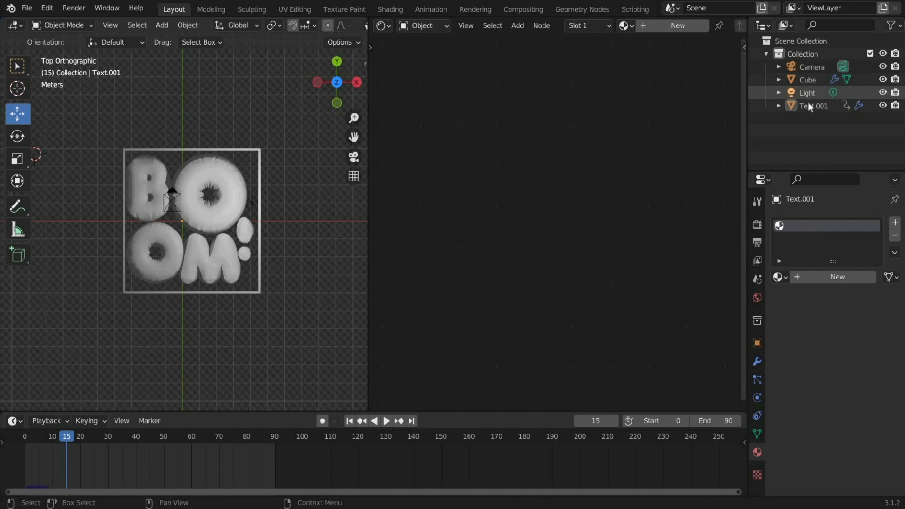
click(813, 106)
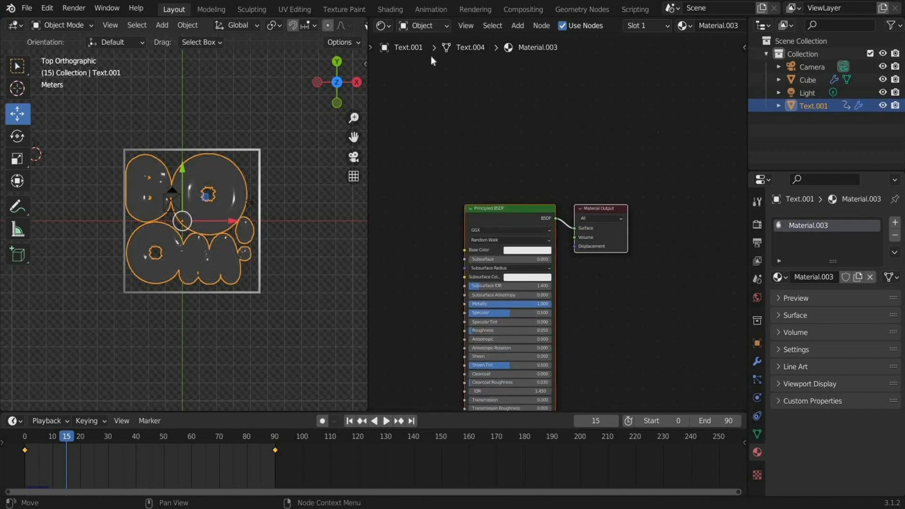
Switch the Shader Editor to World and load 9r.png into an Environment Texture.
click(423, 26)
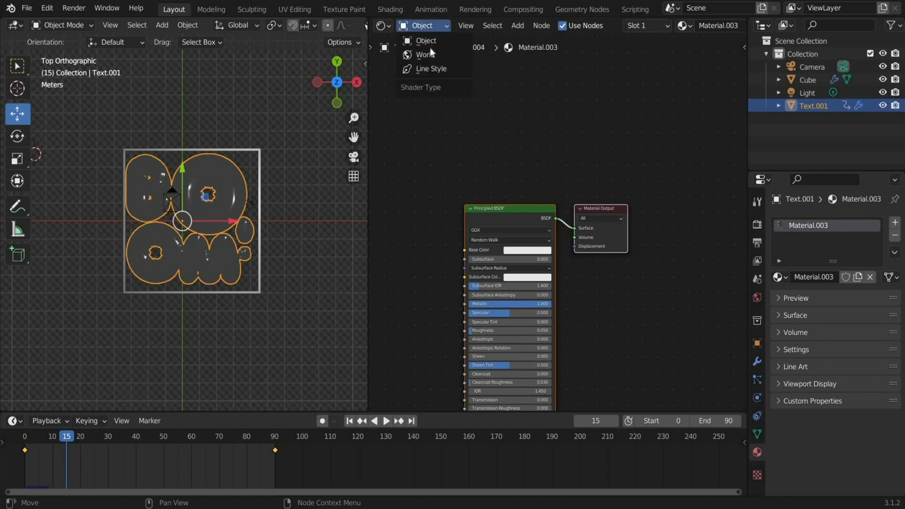
click(427, 54)
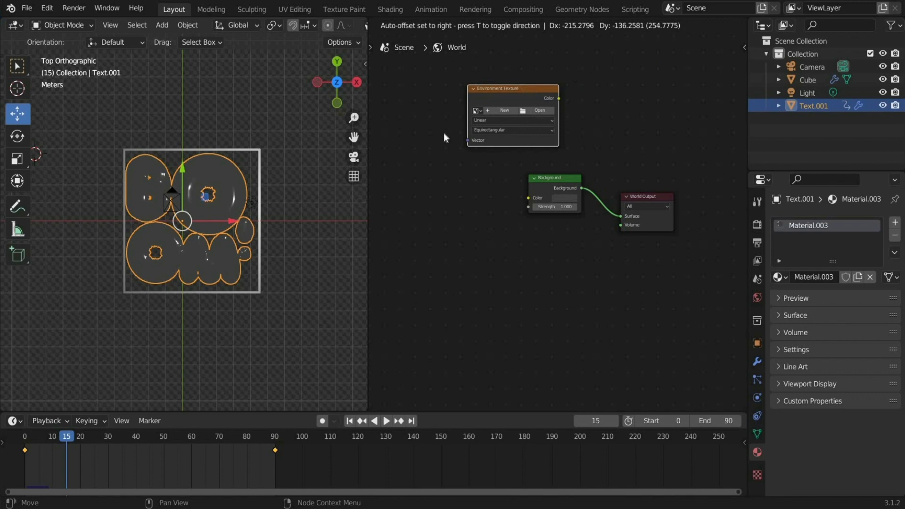
click(538, 110)
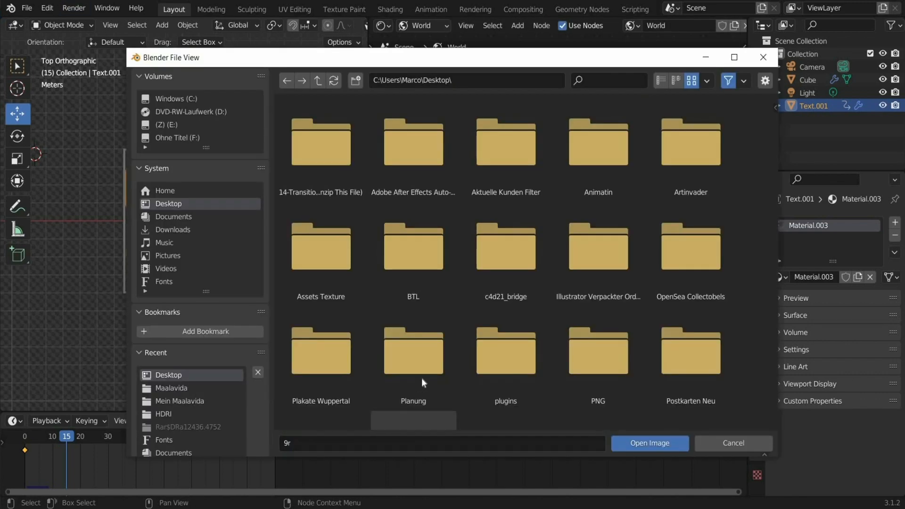
scroll(down, 3)
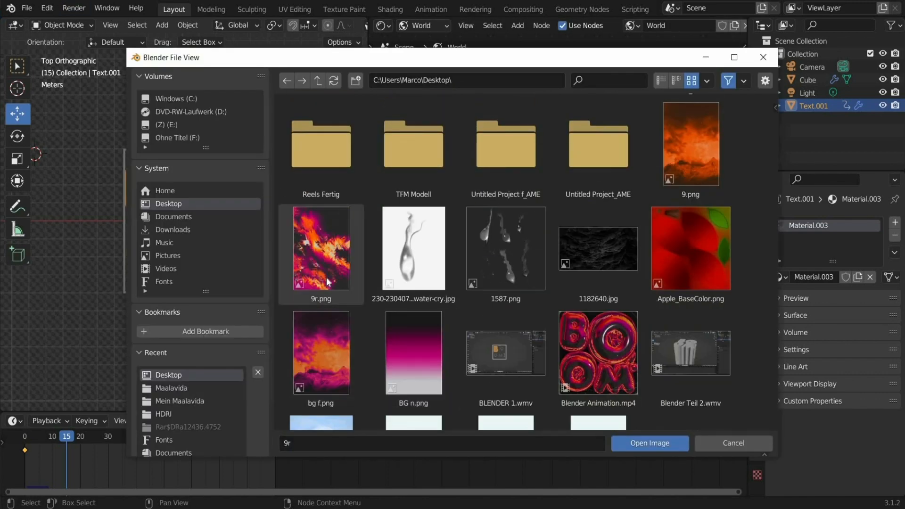
click(649, 443)
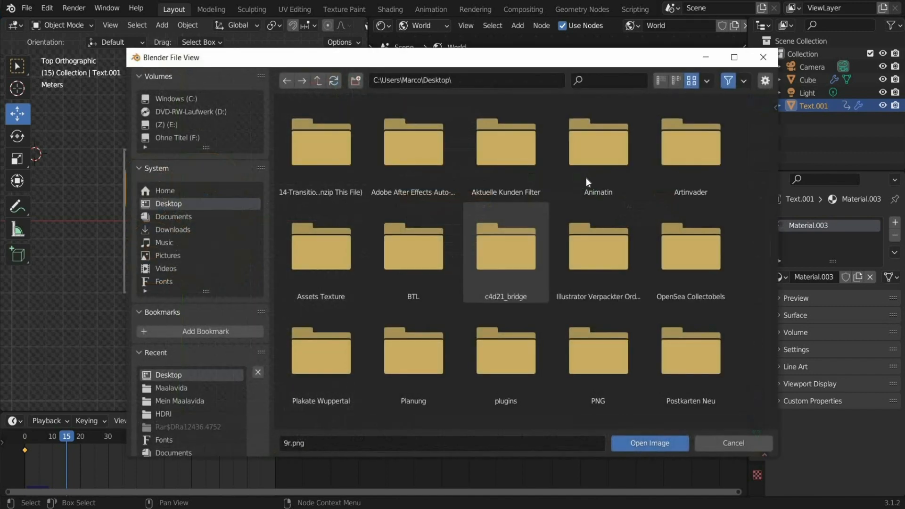
Load the studio HDRI from the Assets Texture > HDRI folder.
scroll(down, 3)
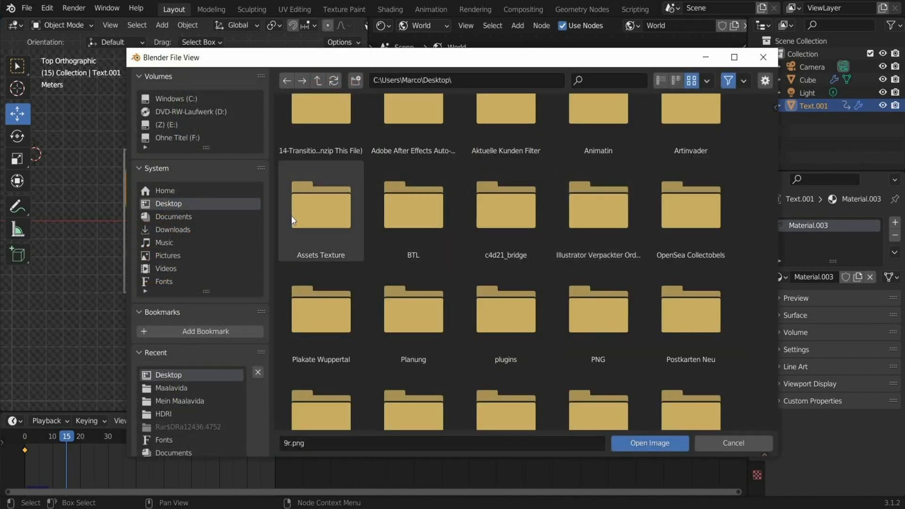
double_click(321, 205)
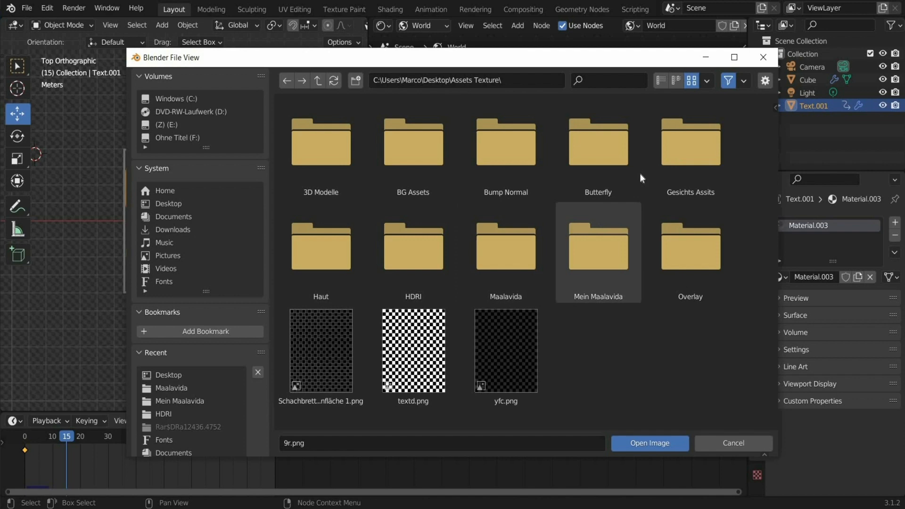
click(413, 247)
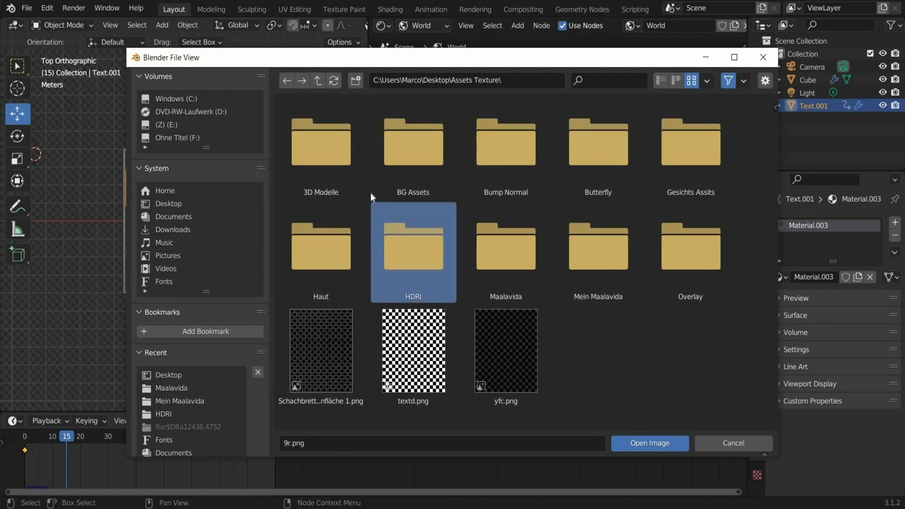
click(649, 443)
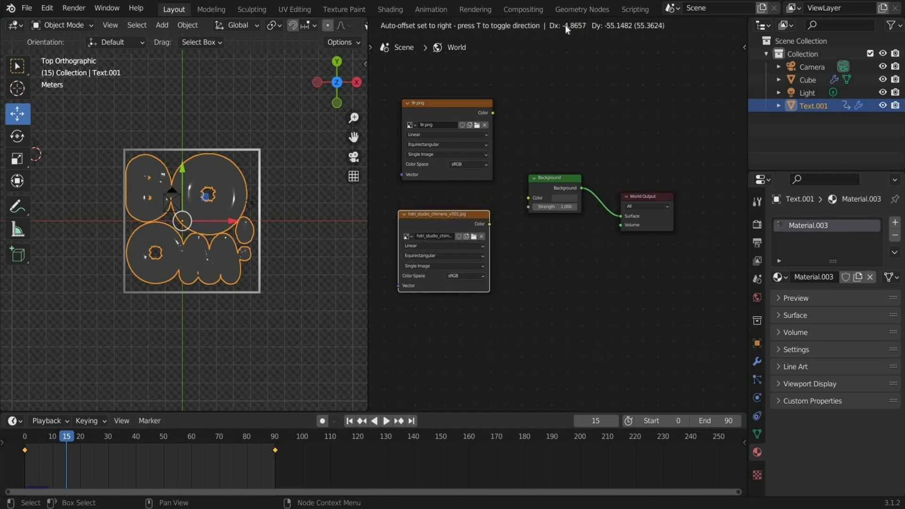
Add a MixRGB node set to Multiply, and play the finished BOOM animation preview.
click(517, 25)
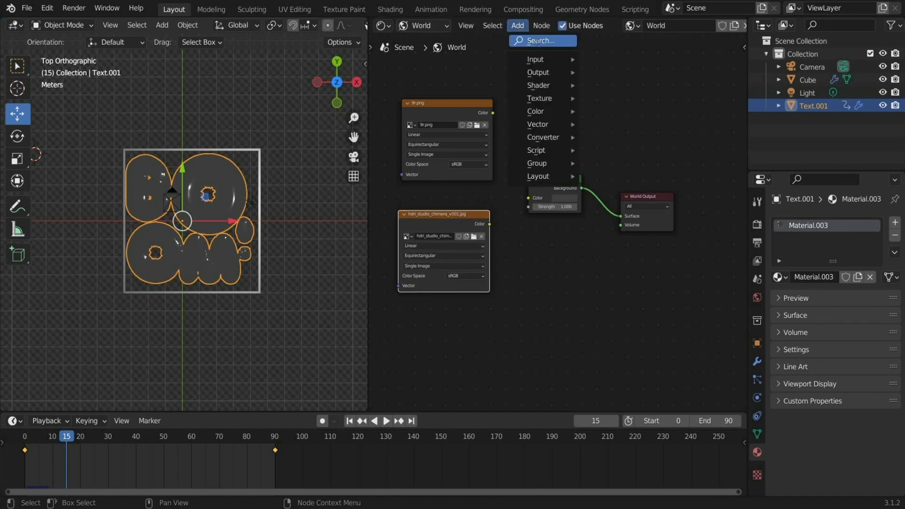
text(mix)
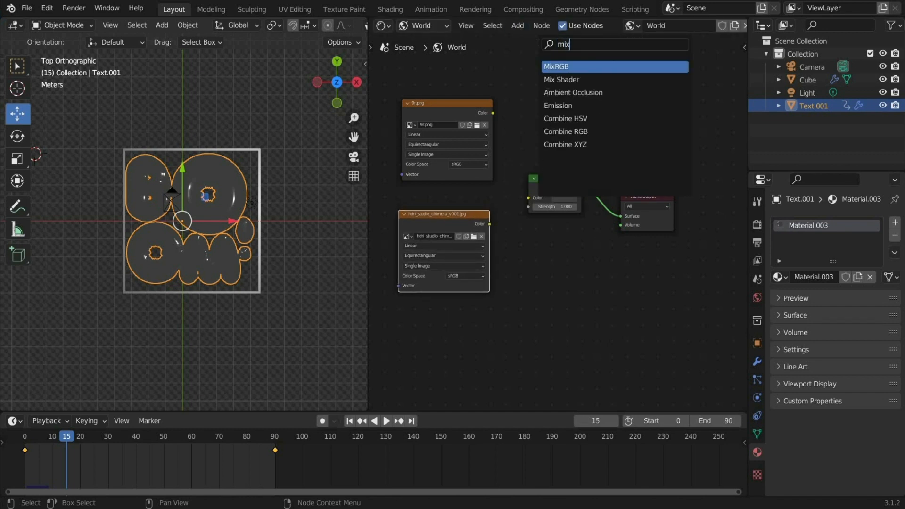
click(555, 66)
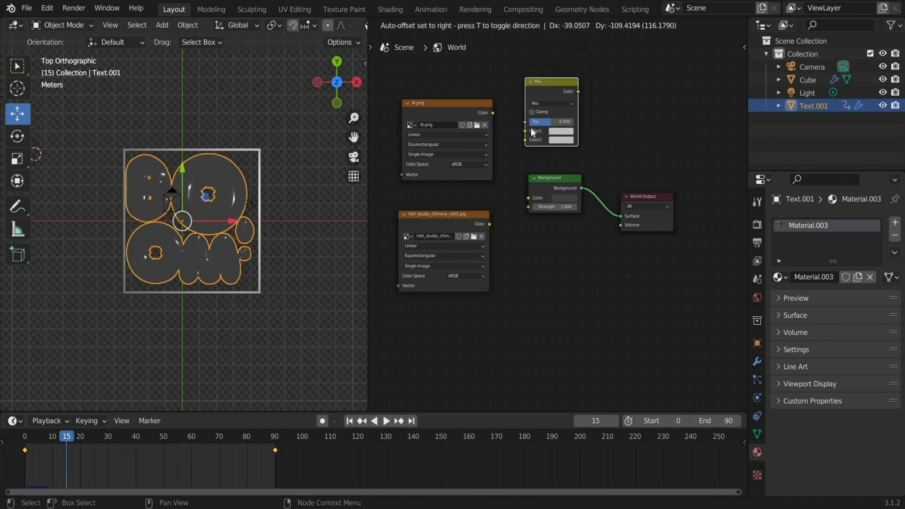
click(550, 105)
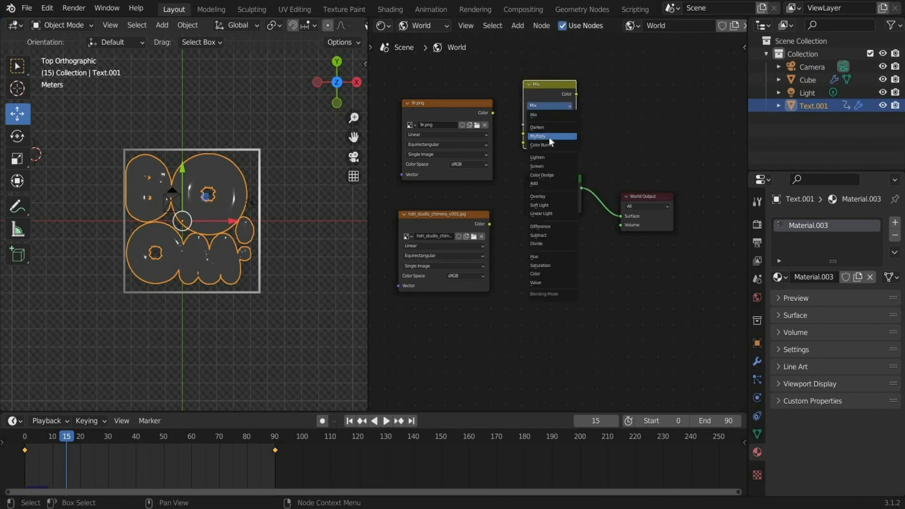
click(538, 136)
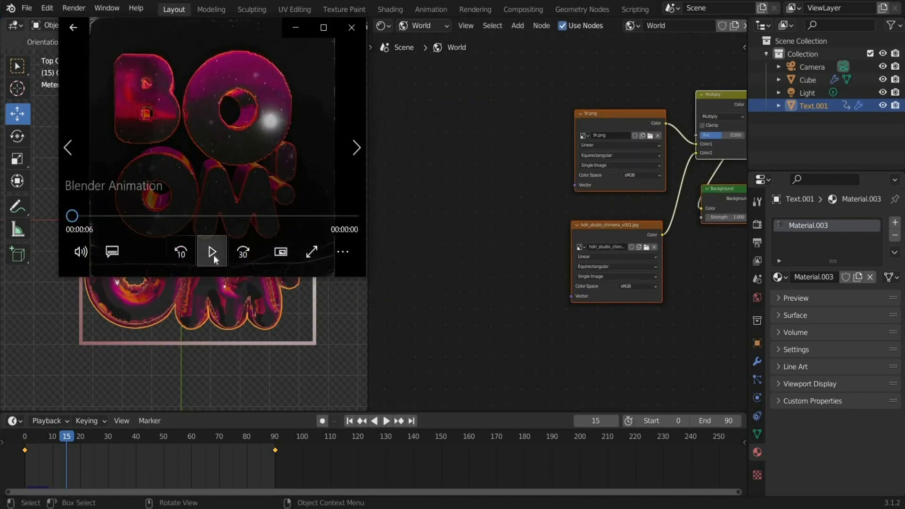
click(211, 251)
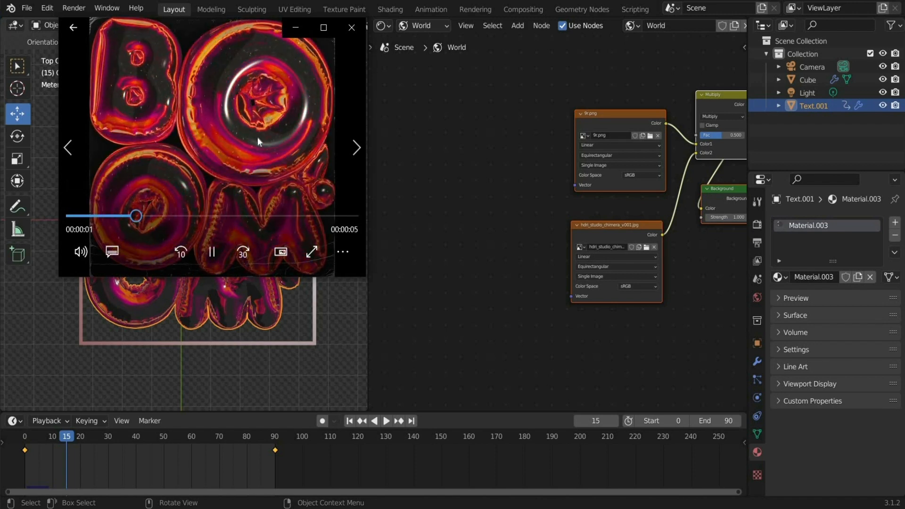
click(211, 252)
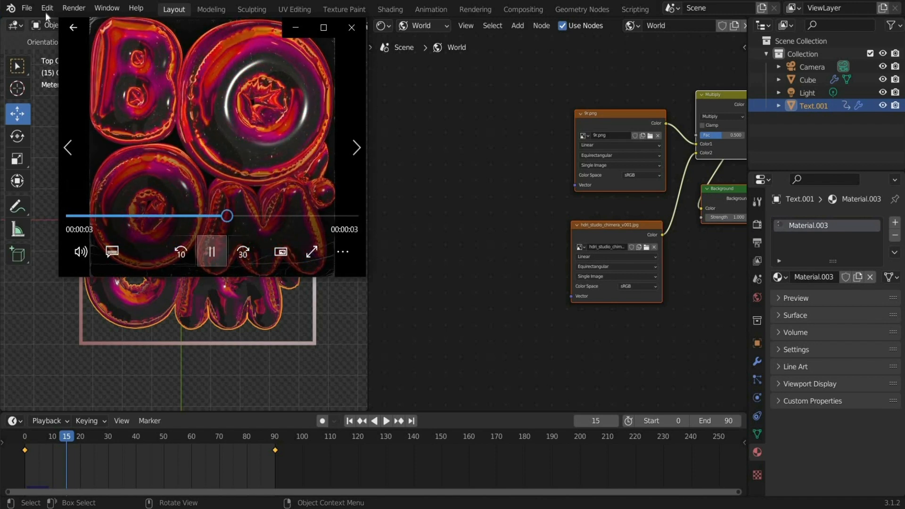
Close the animation preview and set the Mapping node's Z rotation to 17.5°.
click(212, 252)
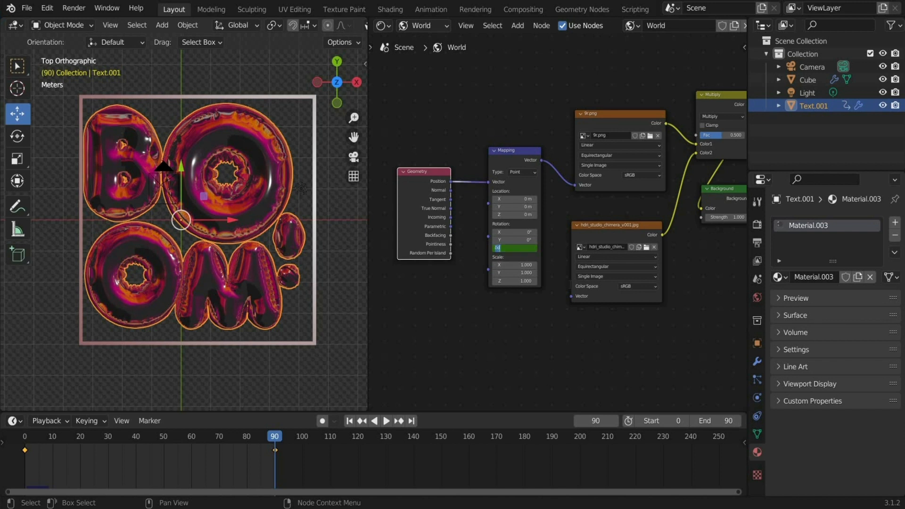
click(514, 248)
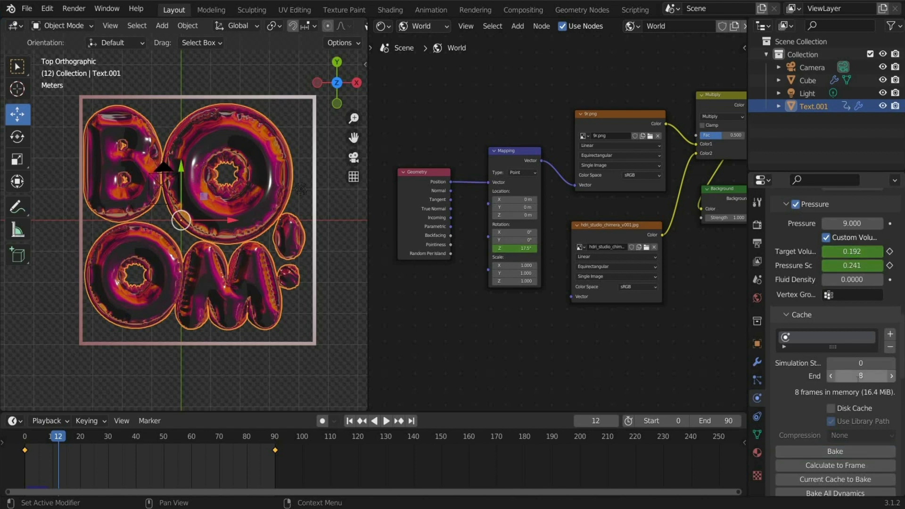
Set output to 1080×1080, frames 0–90 at 24 fps, as an RGBA PNG sequence.
click(861, 375)
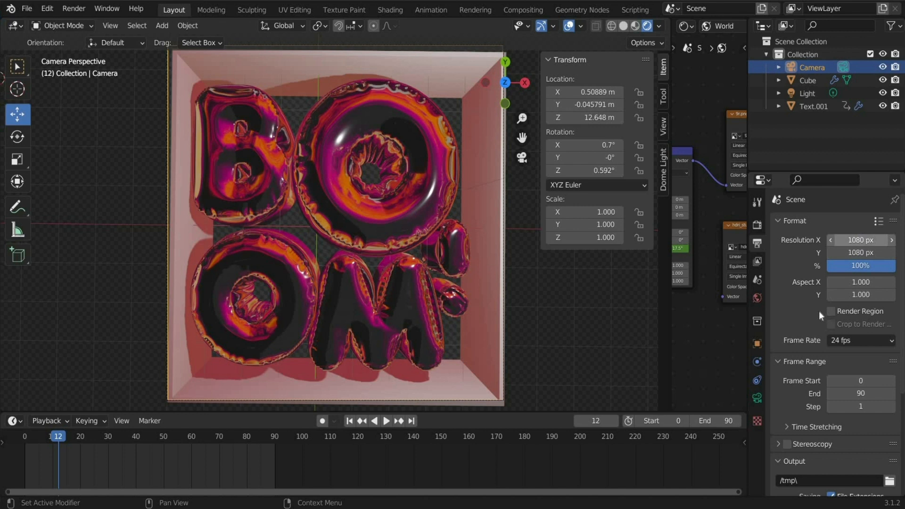
scroll(down, 3)
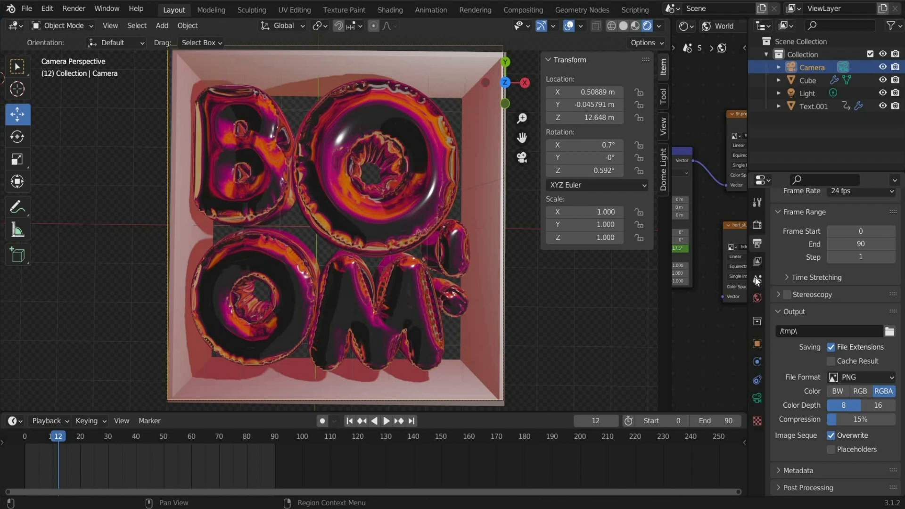
click(757, 278)
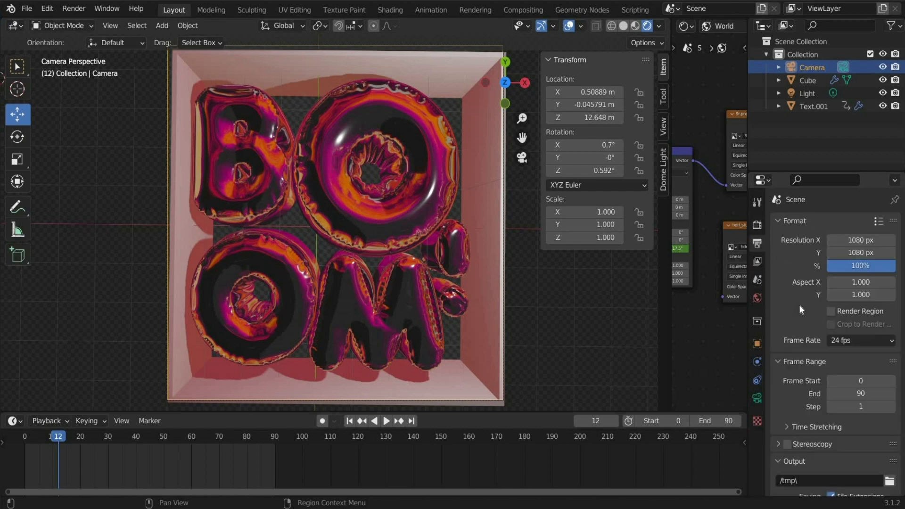
scroll(down, 3)
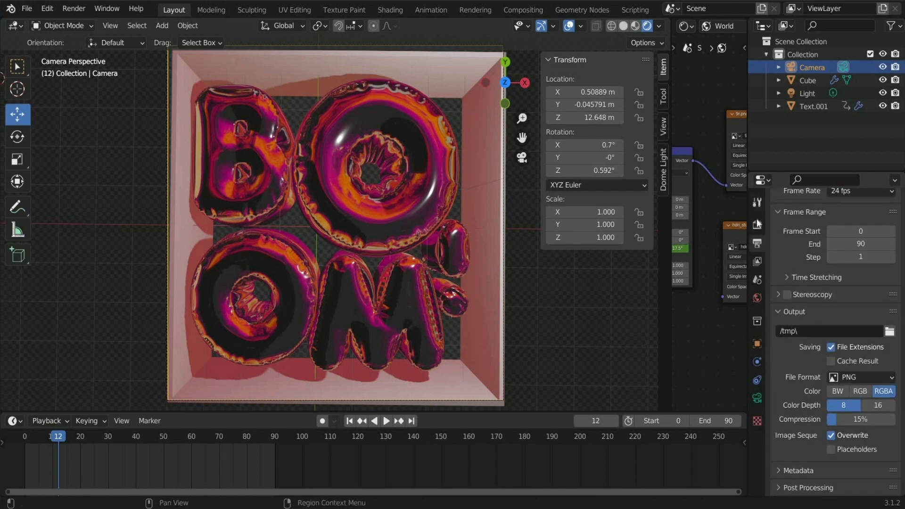
Toggle Film Transparent off and back on in Render Properties, then return to the first frame.
click(756, 217)
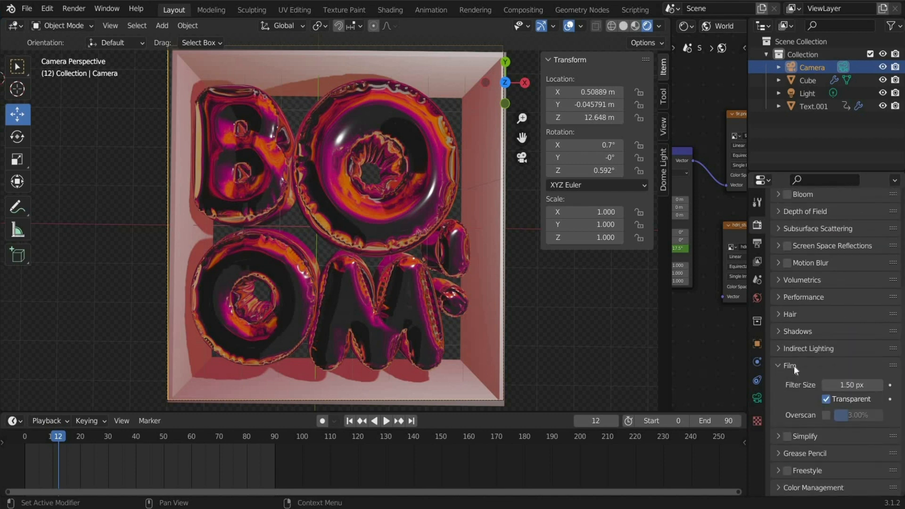
click(827, 399)
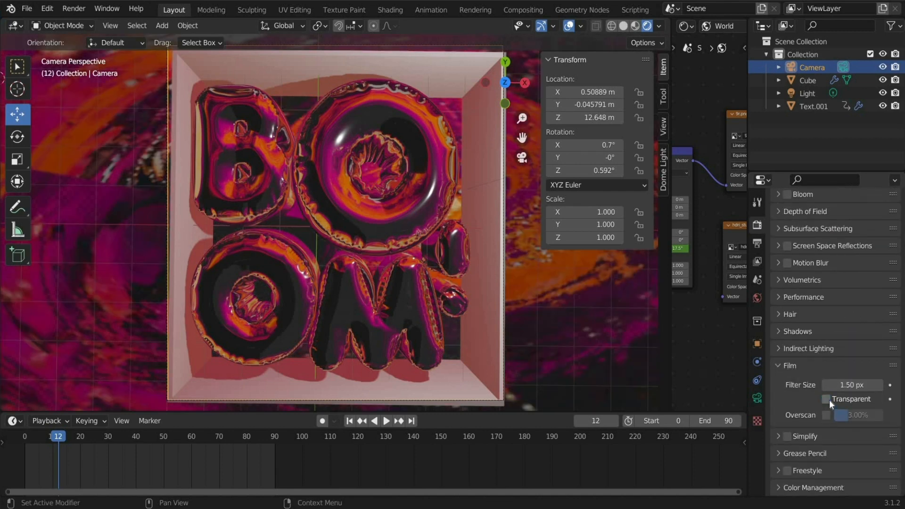
click(826, 399)
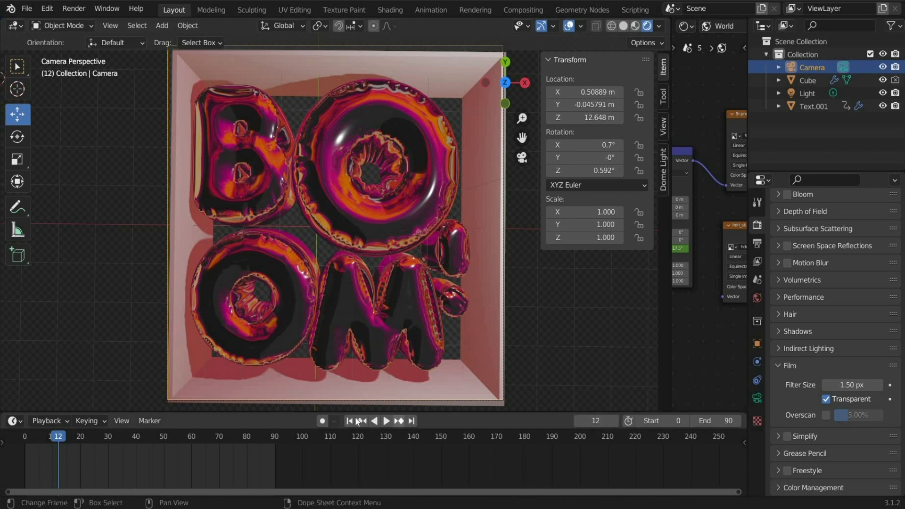
click(349, 421)
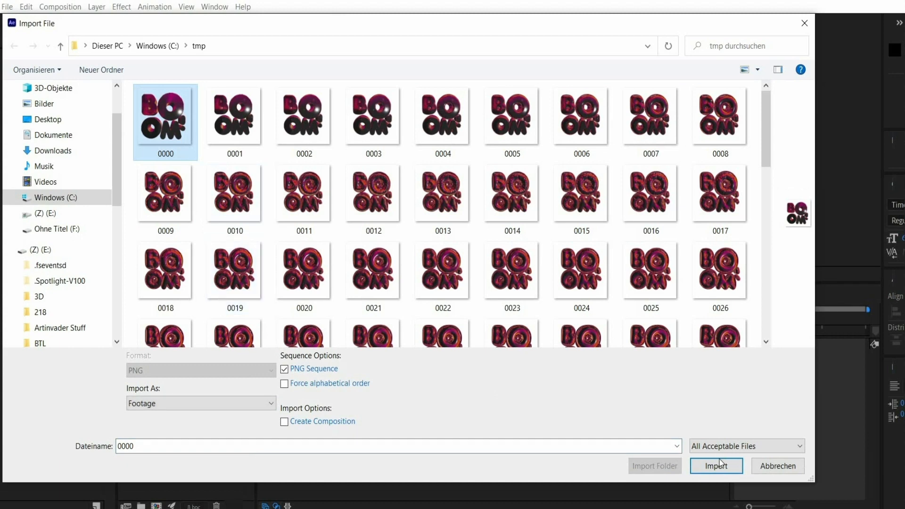
Import the numbered BOOM PNG frames into After Effects as a PNG sequence.
click(716, 466)
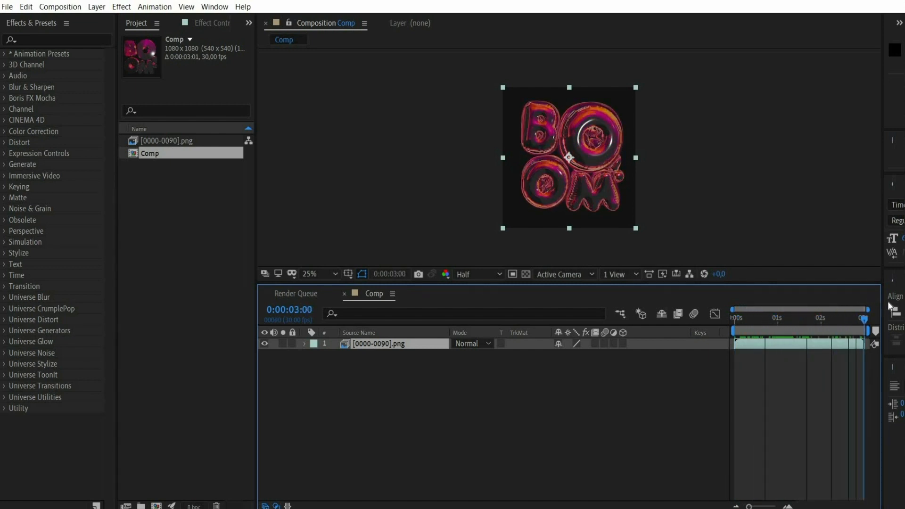
click(304, 344)
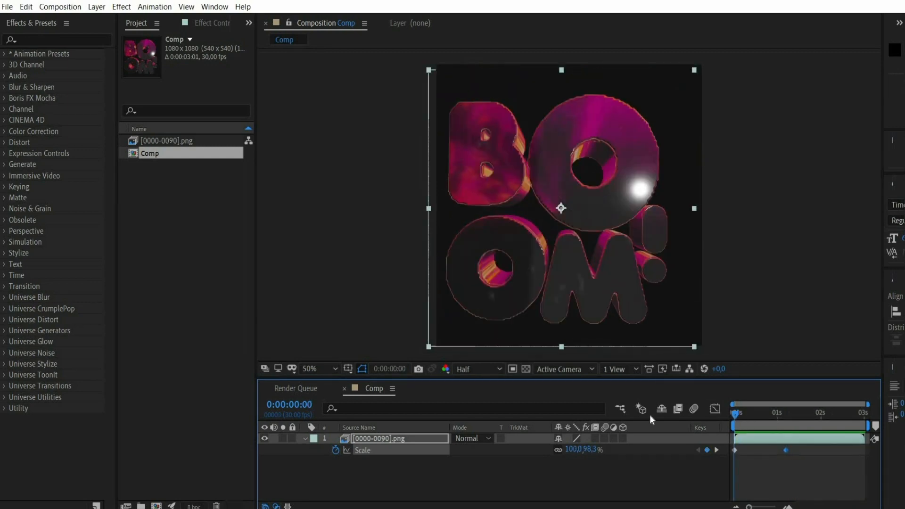
Apply Hue/Saturation with saturation 40 and set the top duplicate layer to Multiply.
text(h)
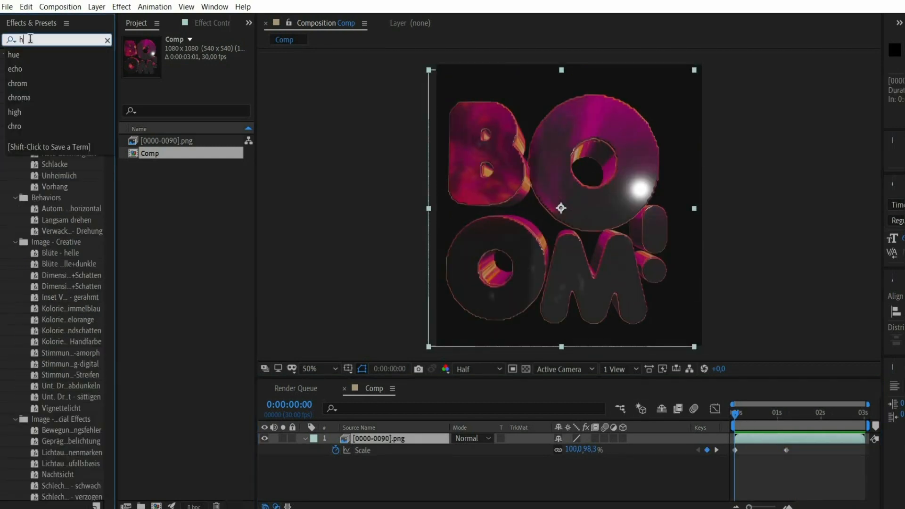
text(ue)
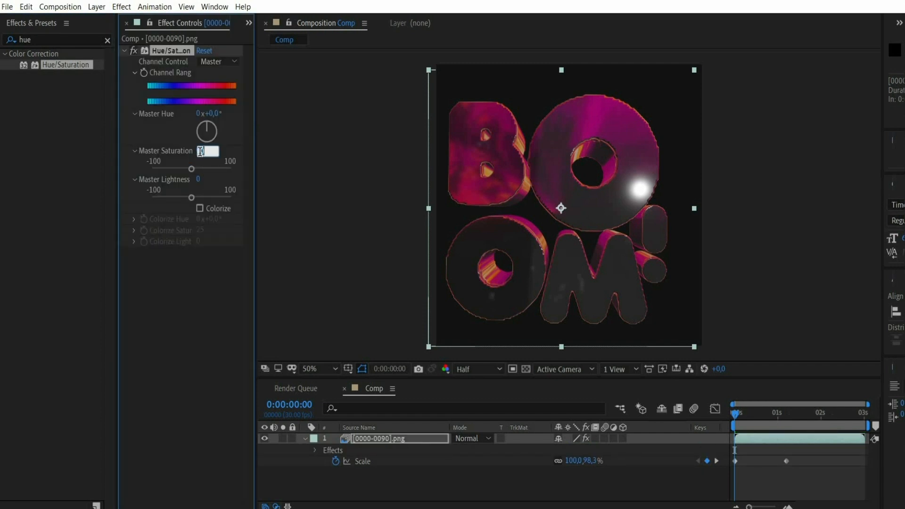
text(40)
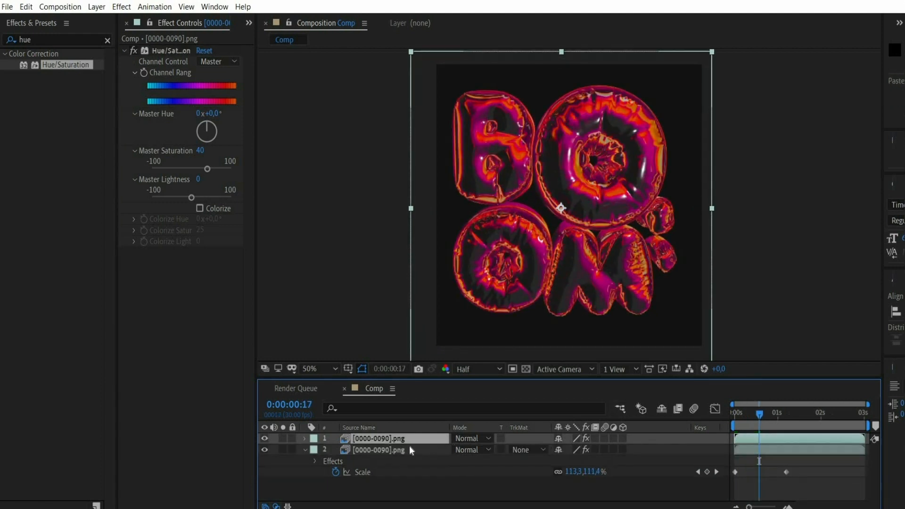
click(471, 438)
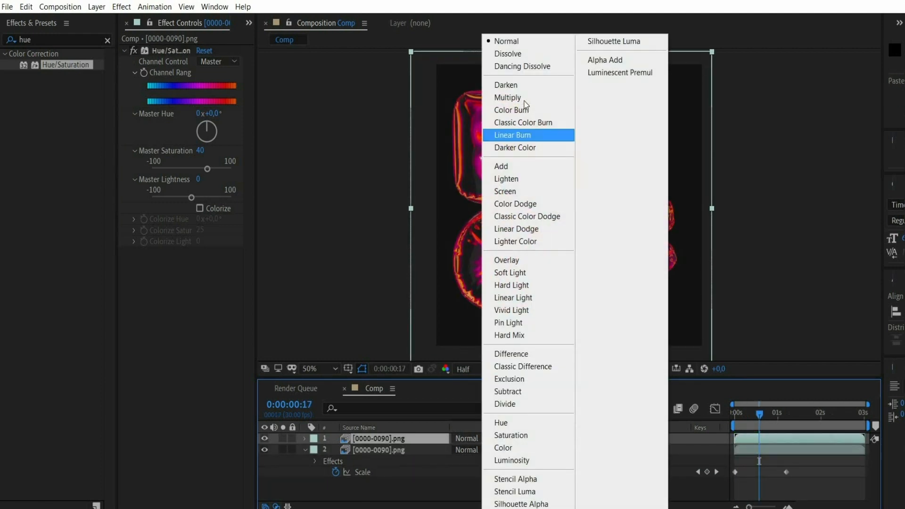
click(508, 98)
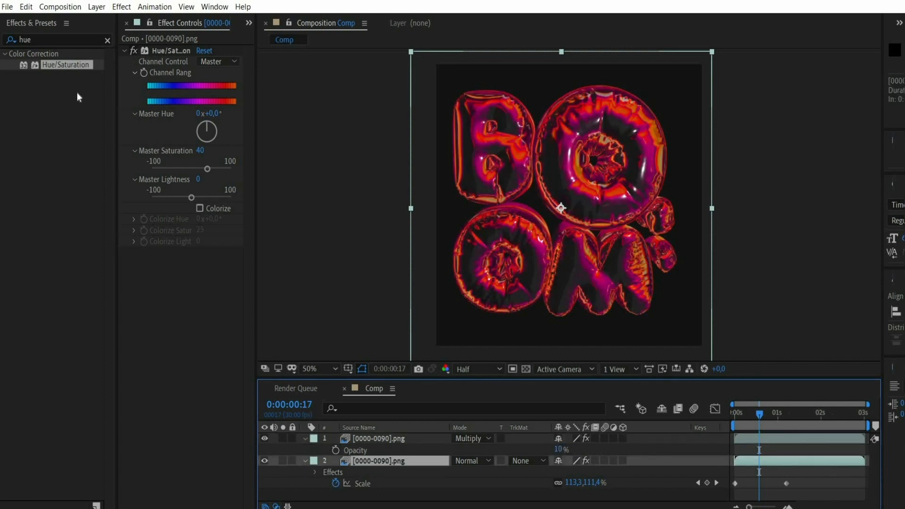
Apply the Edge Glow effect found by searching 'edge', and enable its colour tint.
text(e)
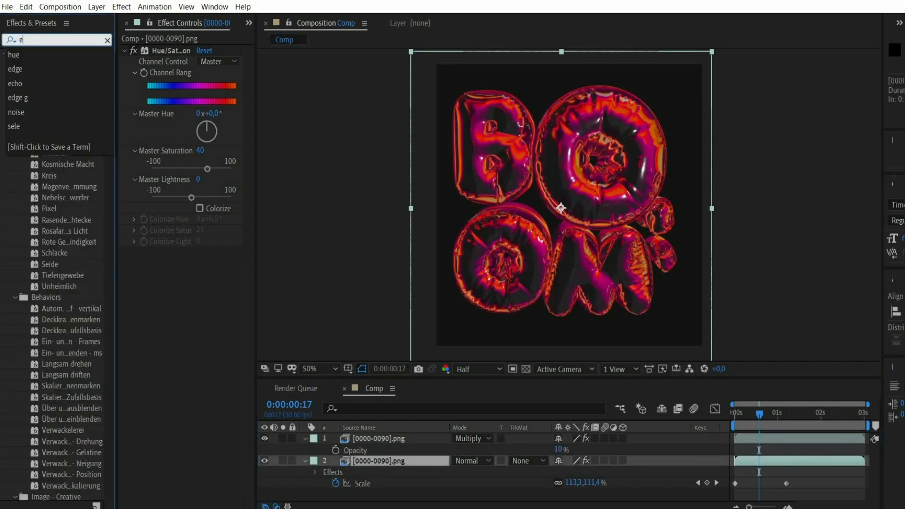
text(dge)
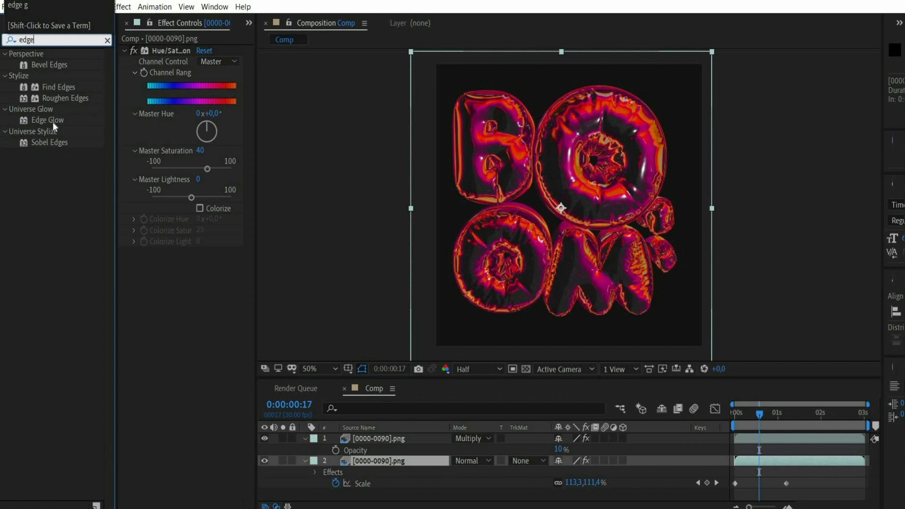
double_click(47, 120)
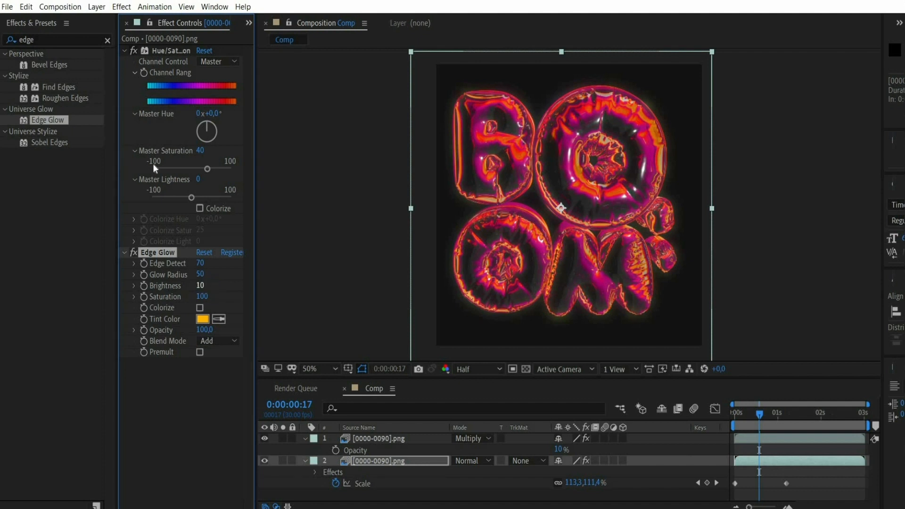
click(199, 308)
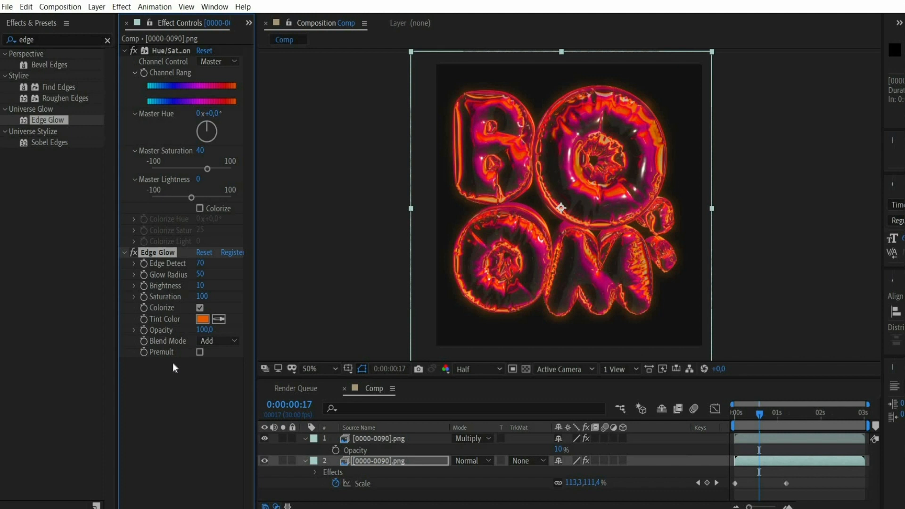
mouse_move(157, 56)
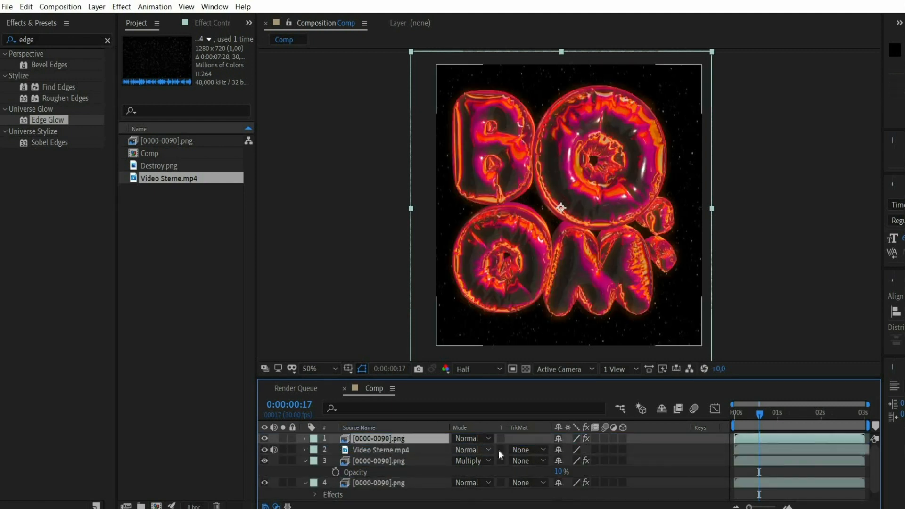
Set the Sterne.mp4 star video's Track Matte to Alpha and its blend mode to Add.
click(525, 449)
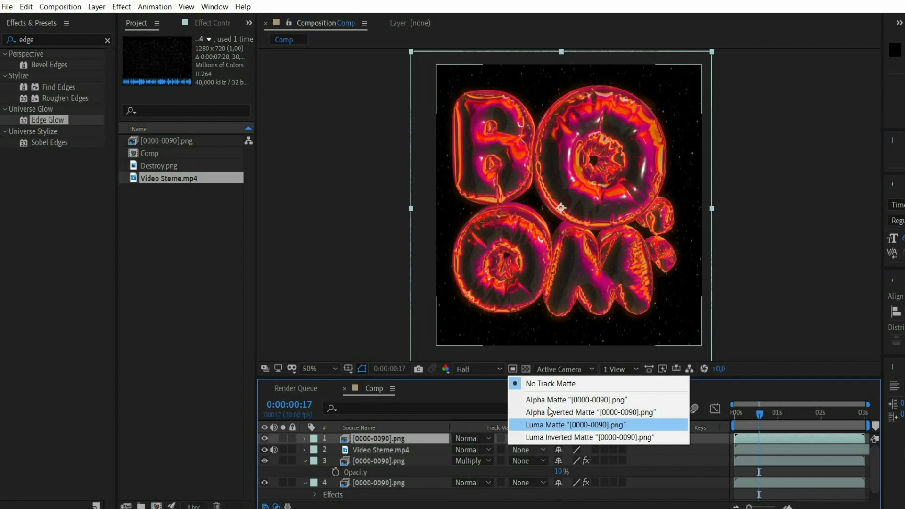
click(575, 399)
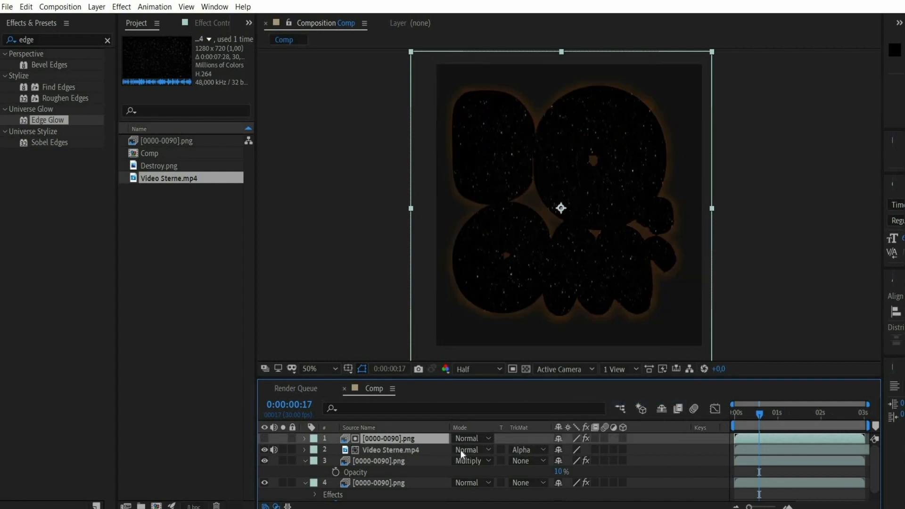
click(474, 438)
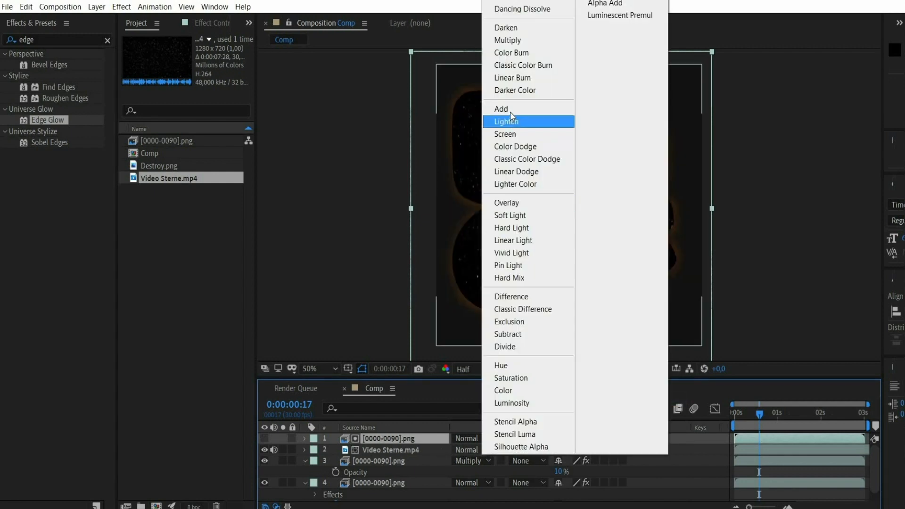
click(501, 109)
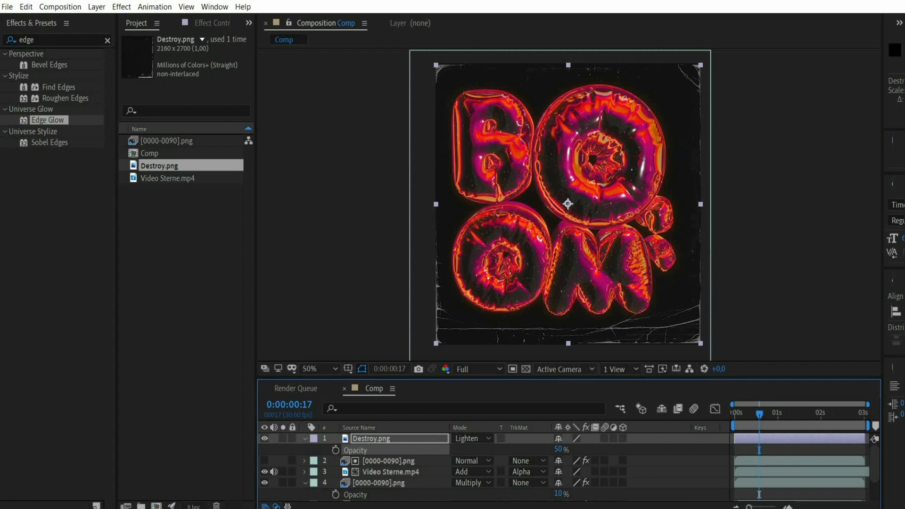
mouse_move(651, 455)
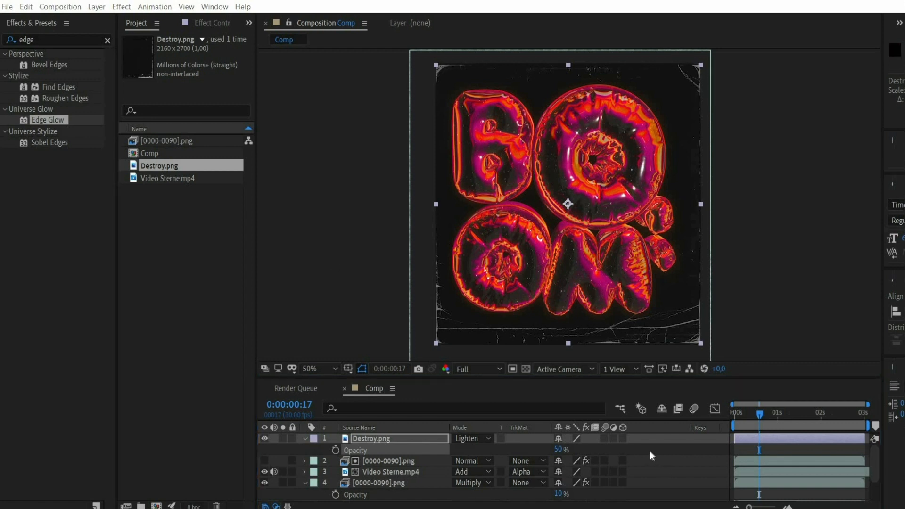
Create a new 1080×1080 dark solid layer, Dark Orange Solid 1, in the comp.
right_click(644, 360)
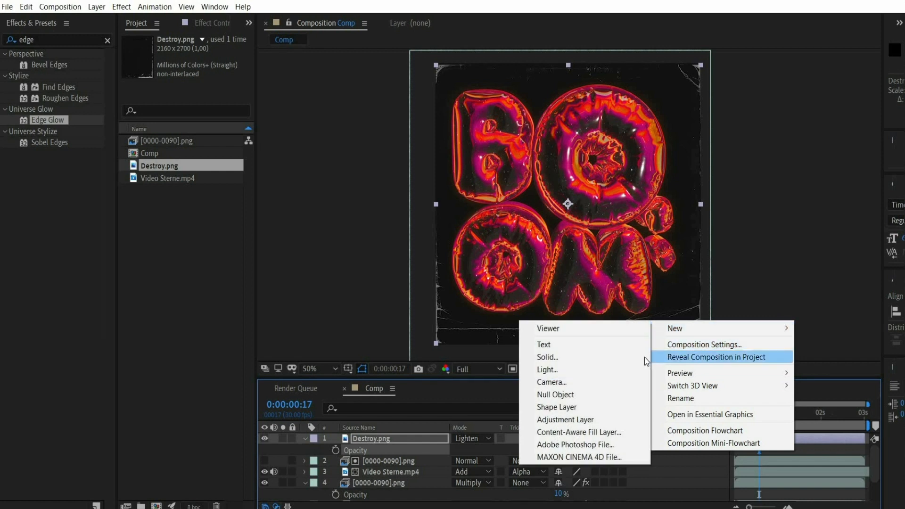
click(547, 357)
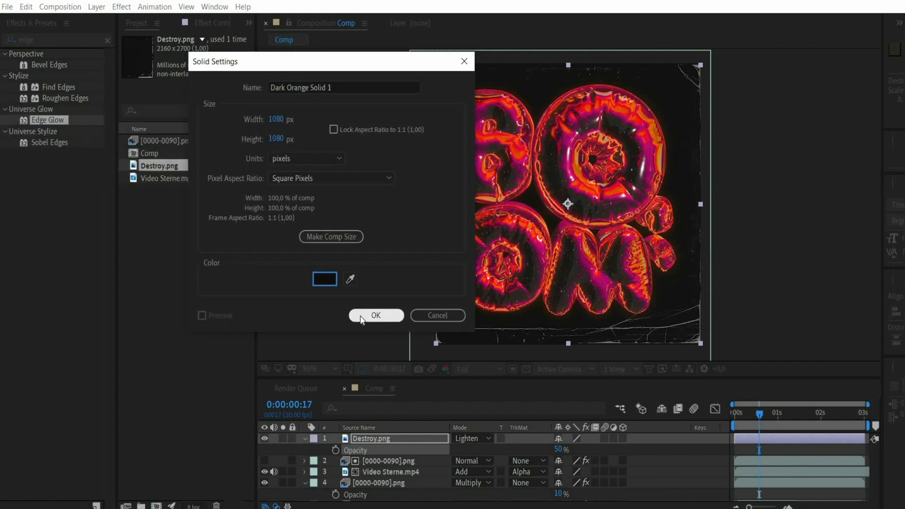
click(376, 316)
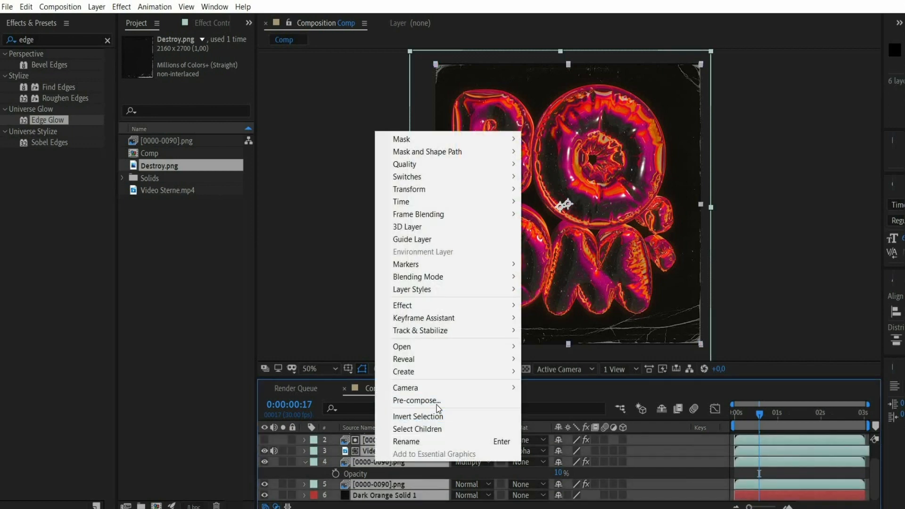
Pre-compose all layers and set the composition duration to 0:00:06:00.
click(416, 401)
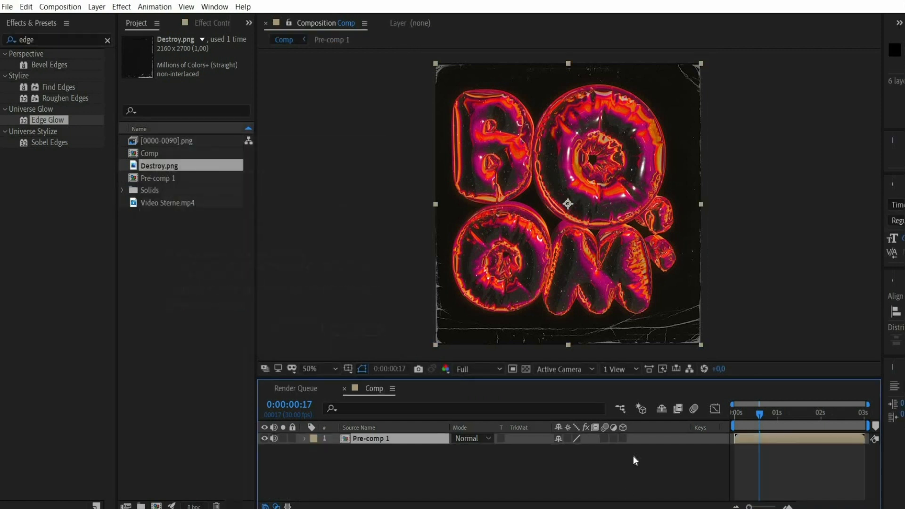
right_click(567, 203)
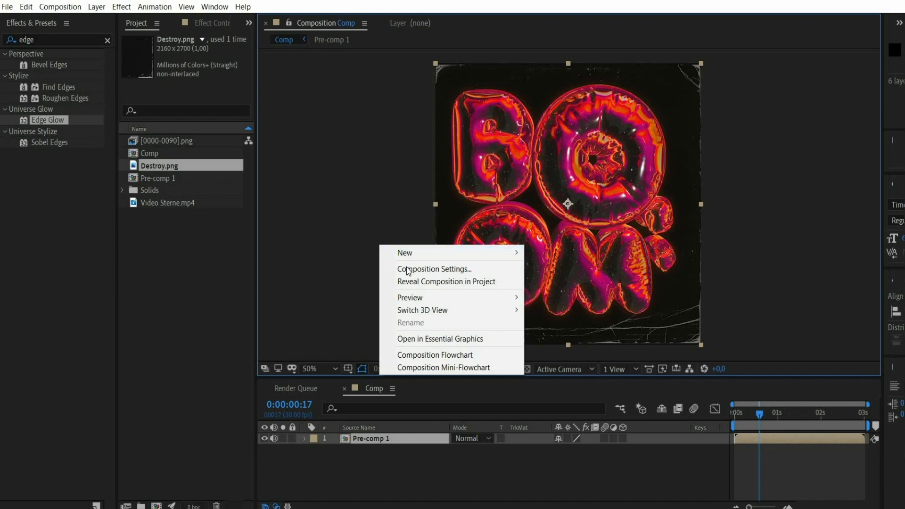
click(435, 268)
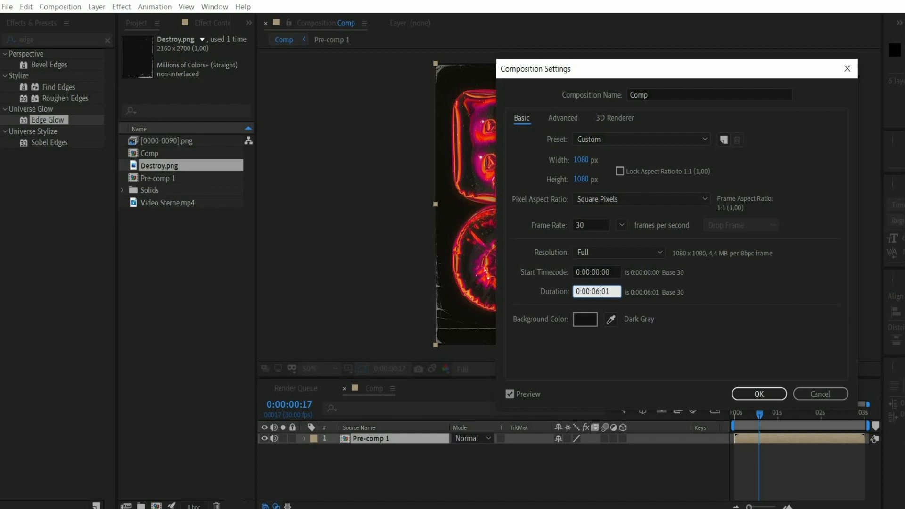
text(0:00:06:00)
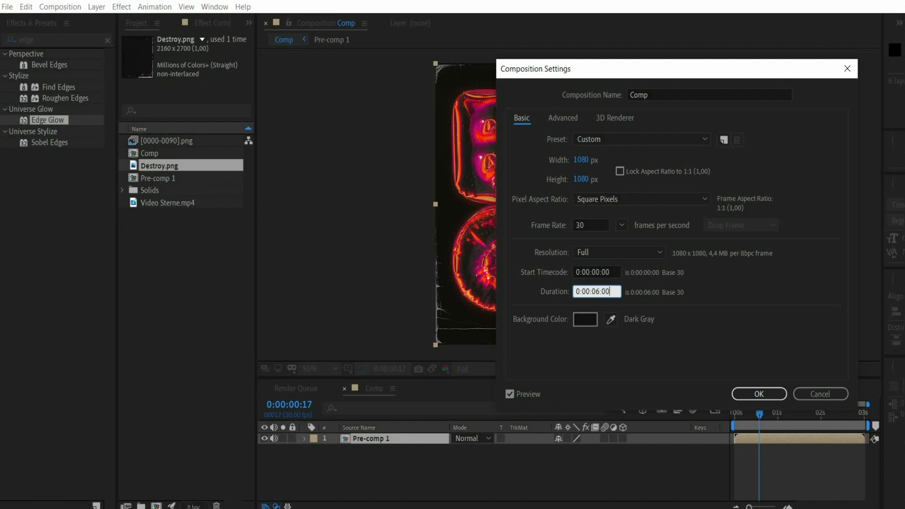
click(758, 393)
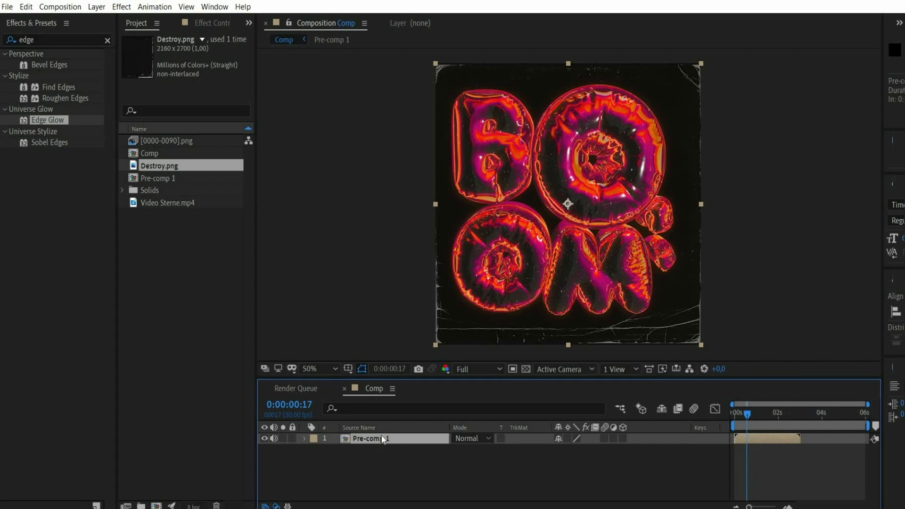
Time-reverse the duplicated pre-comp layer and preview the looping animation.
right_click(381, 439)
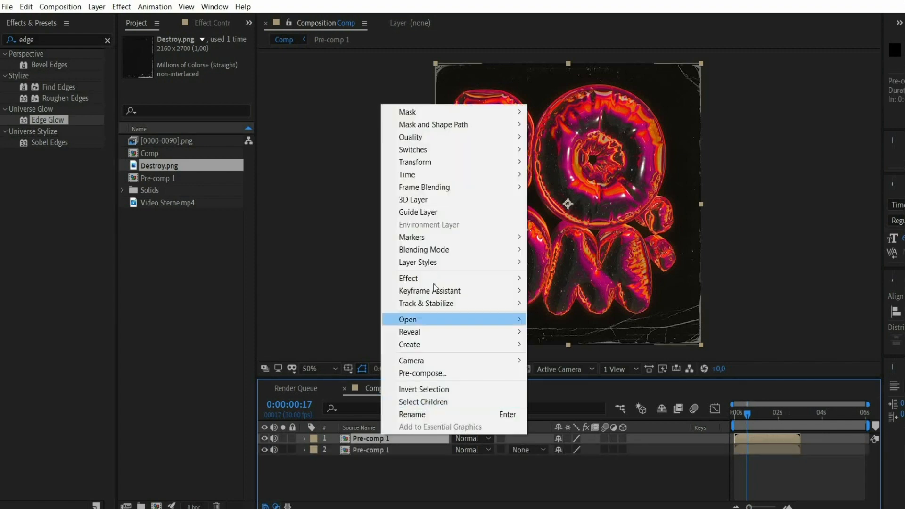
mouse_move(407, 175)
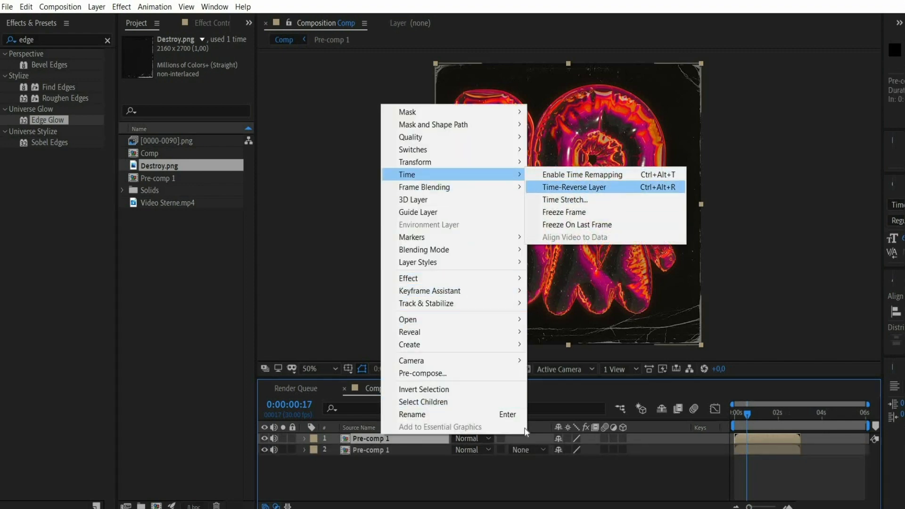
click(574, 187)
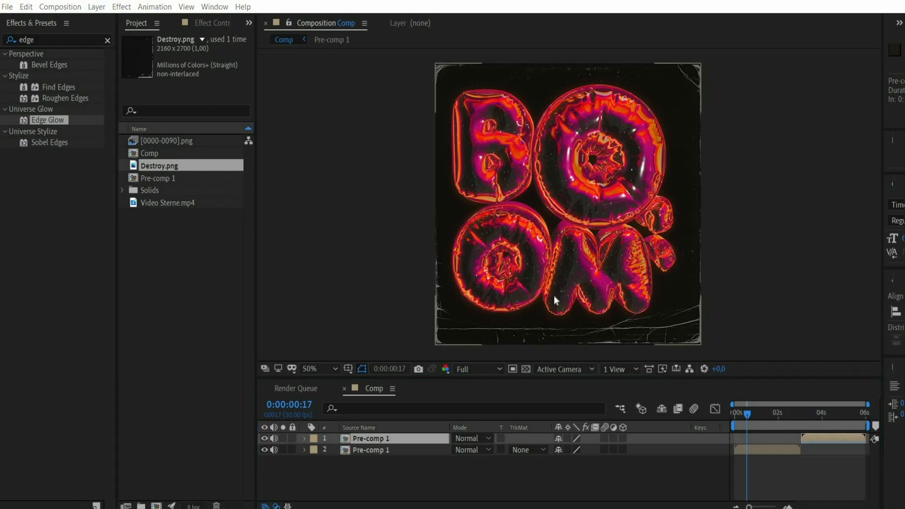
mouse_move(704, 418)
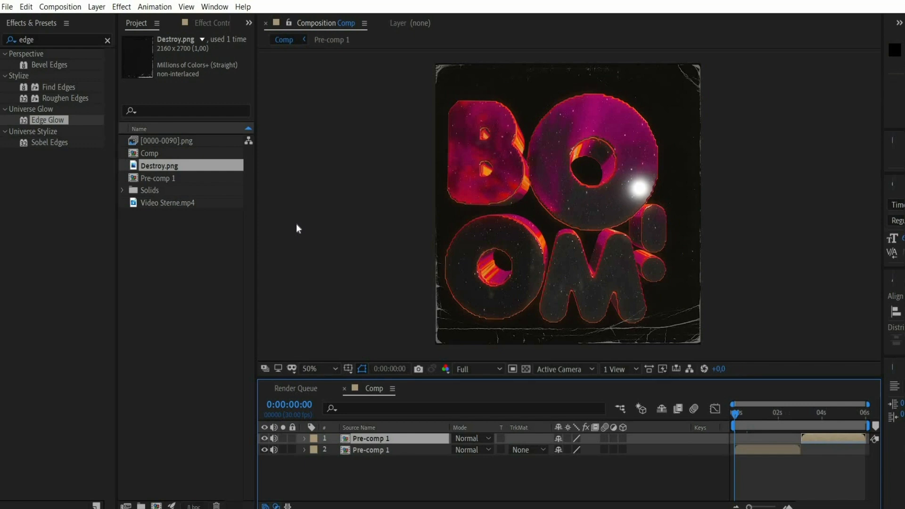
key(space)
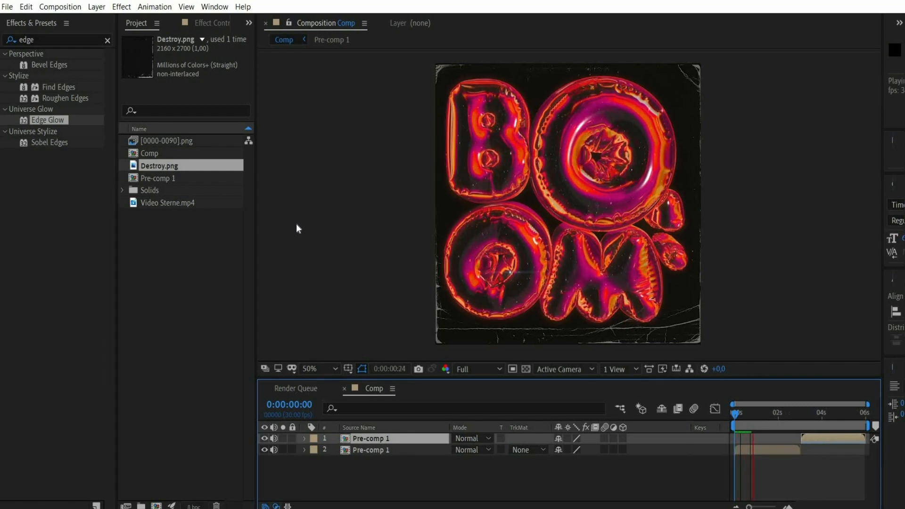